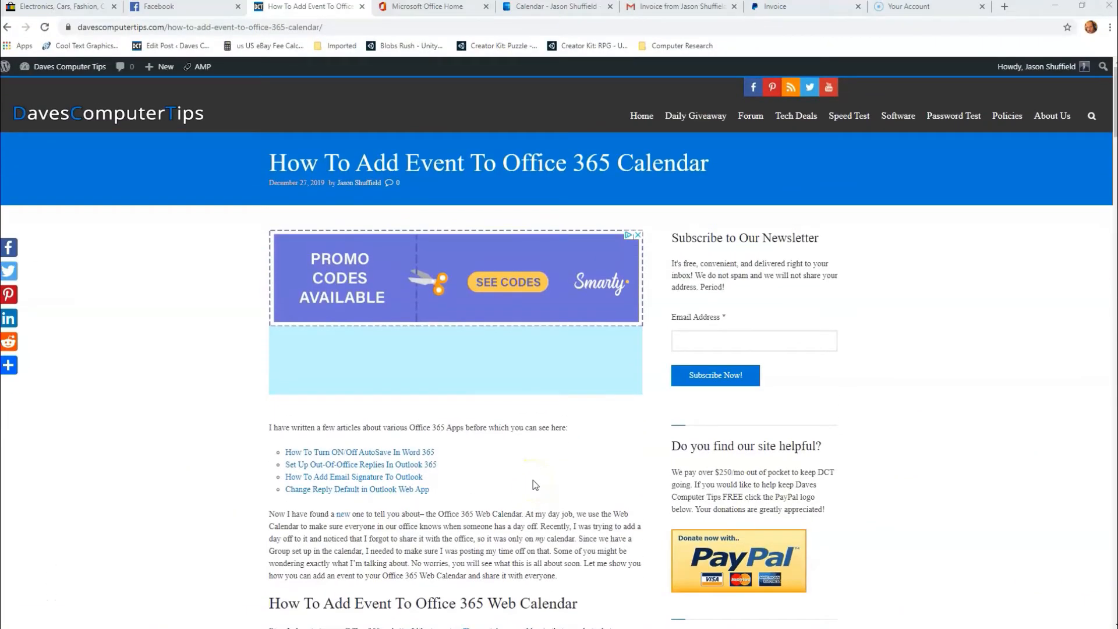
Switch to the Microsoft Office Home browser tab showing the Office 365 app launcher
click(536, 481)
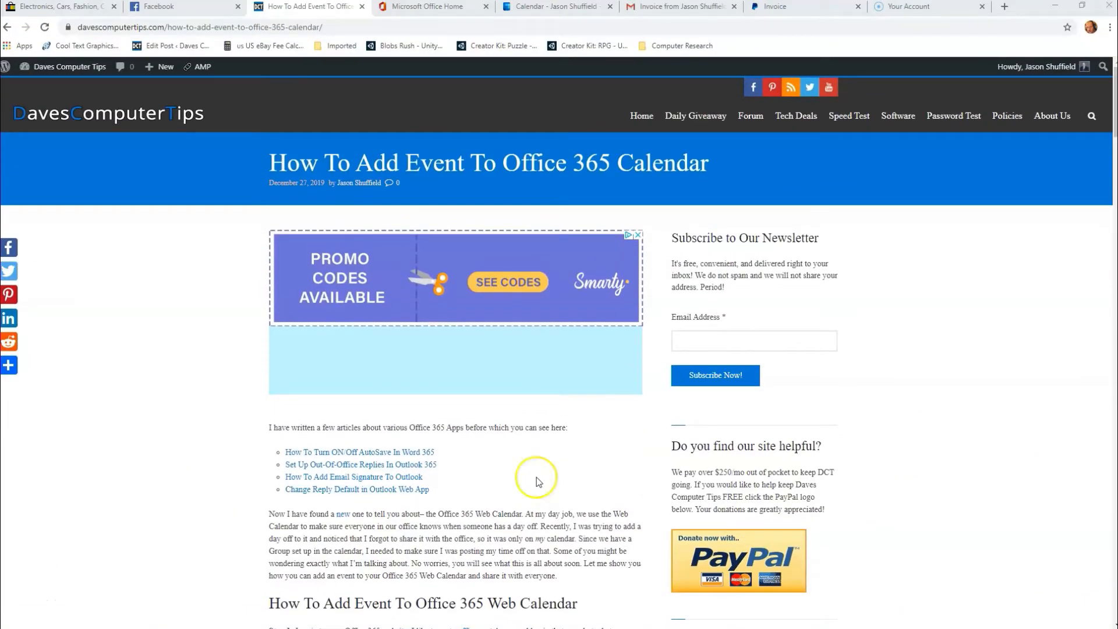
mouse_move(537, 481)
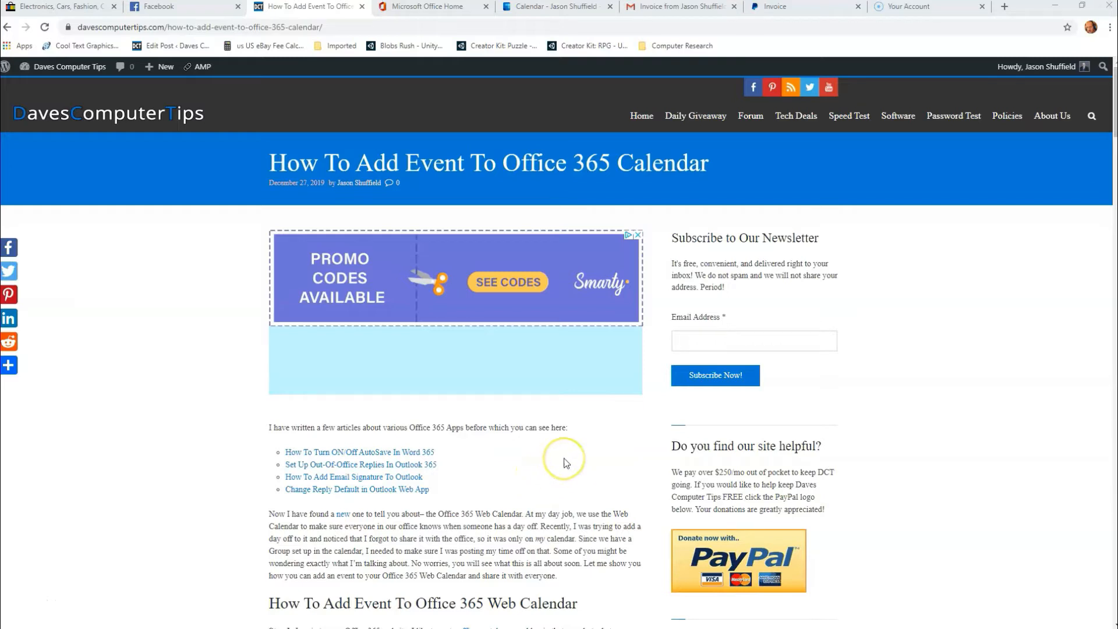
mouse_move(566, 463)
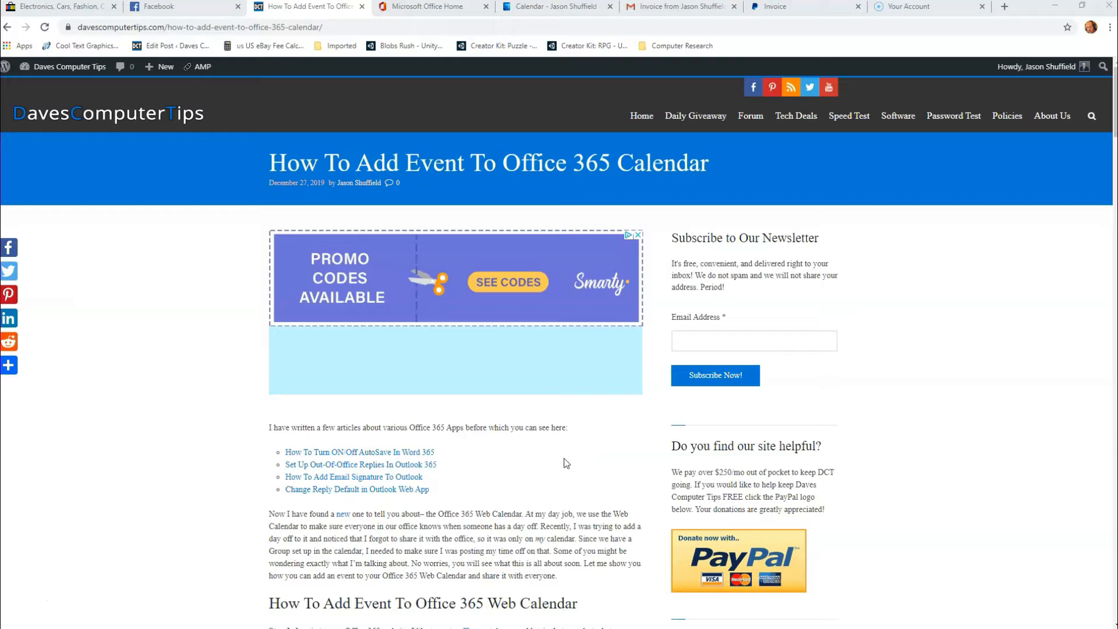
mouse_move(507, 484)
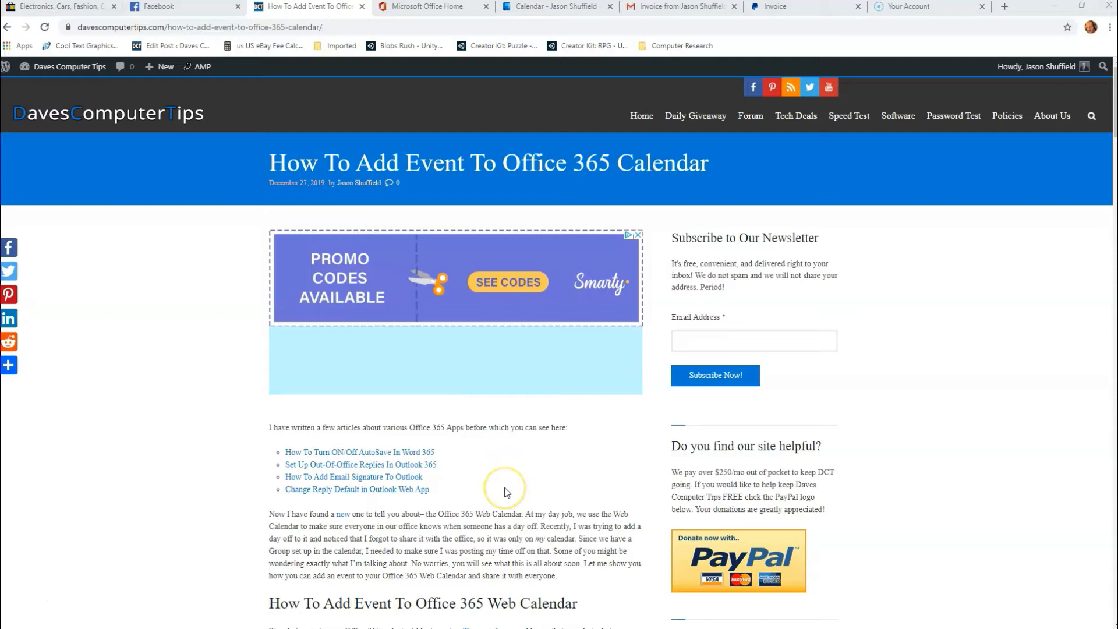
mouse_move(461, 78)
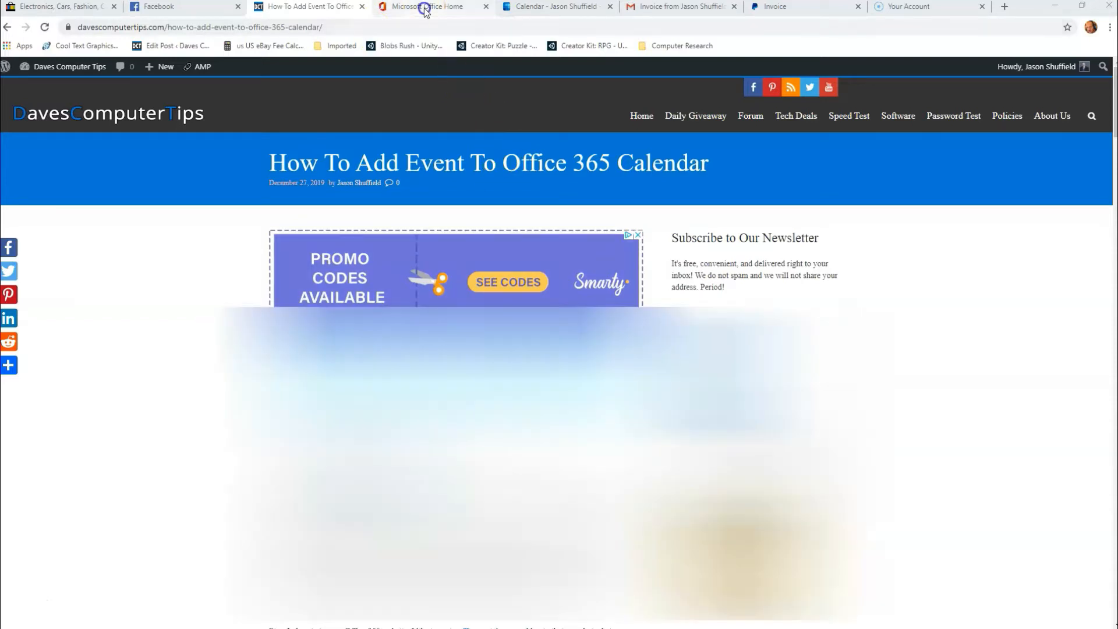
click(431, 7)
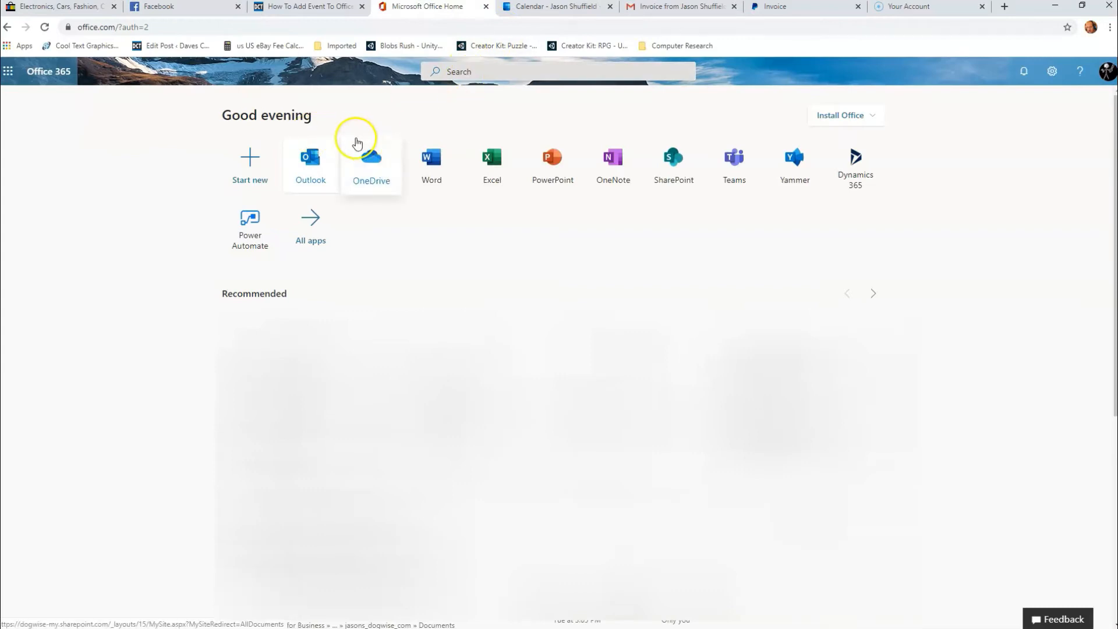
mouse_move(460, 236)
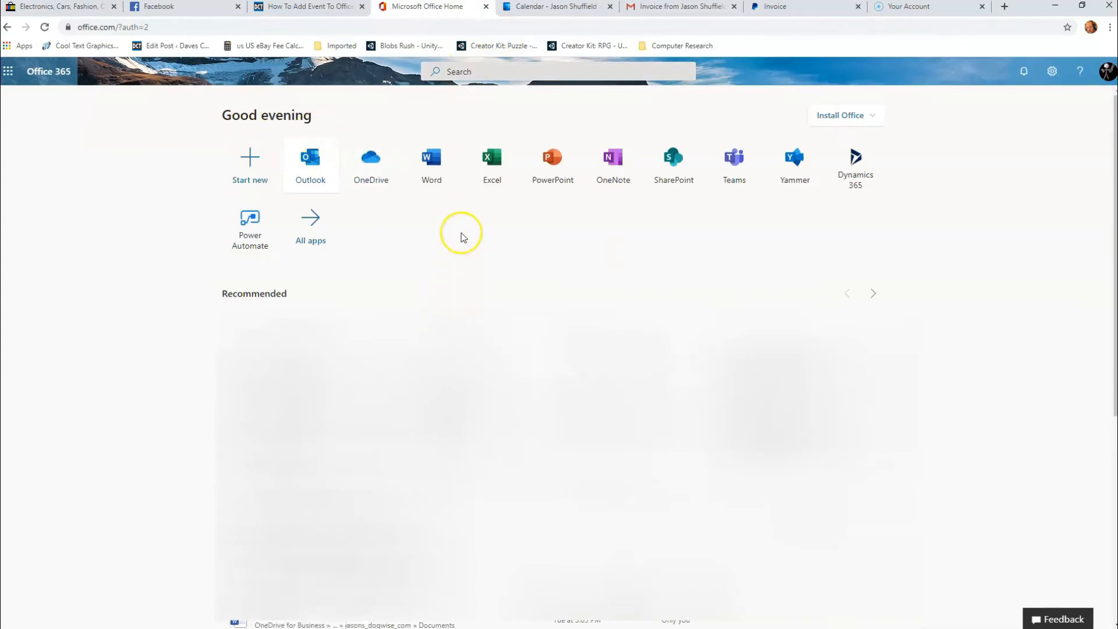
mouse_move(105, 141)
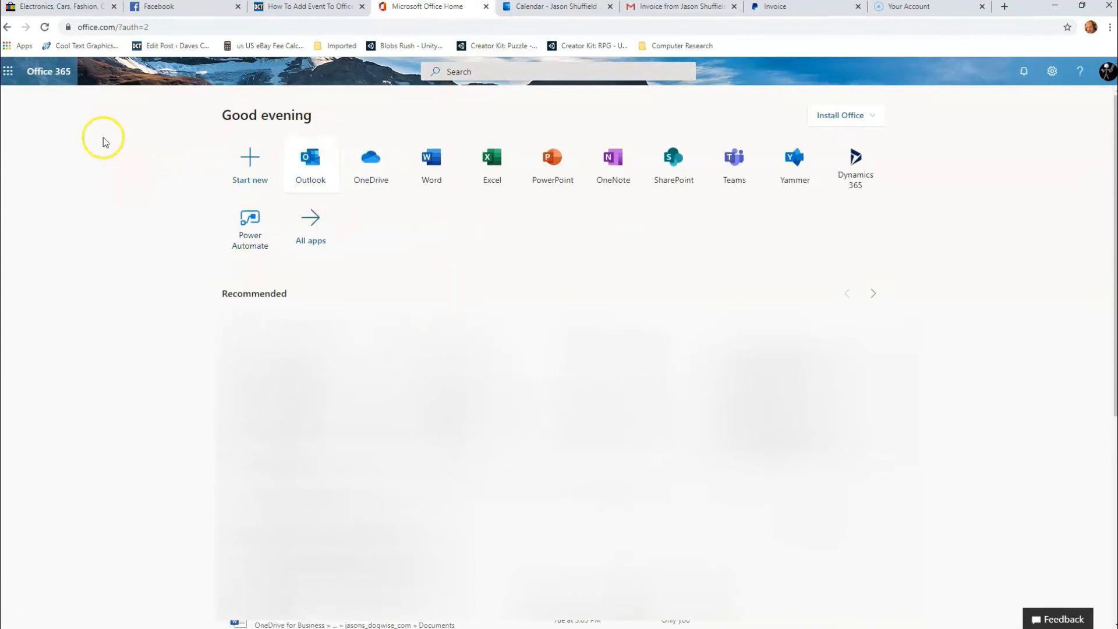
mouse_move(200, 218)
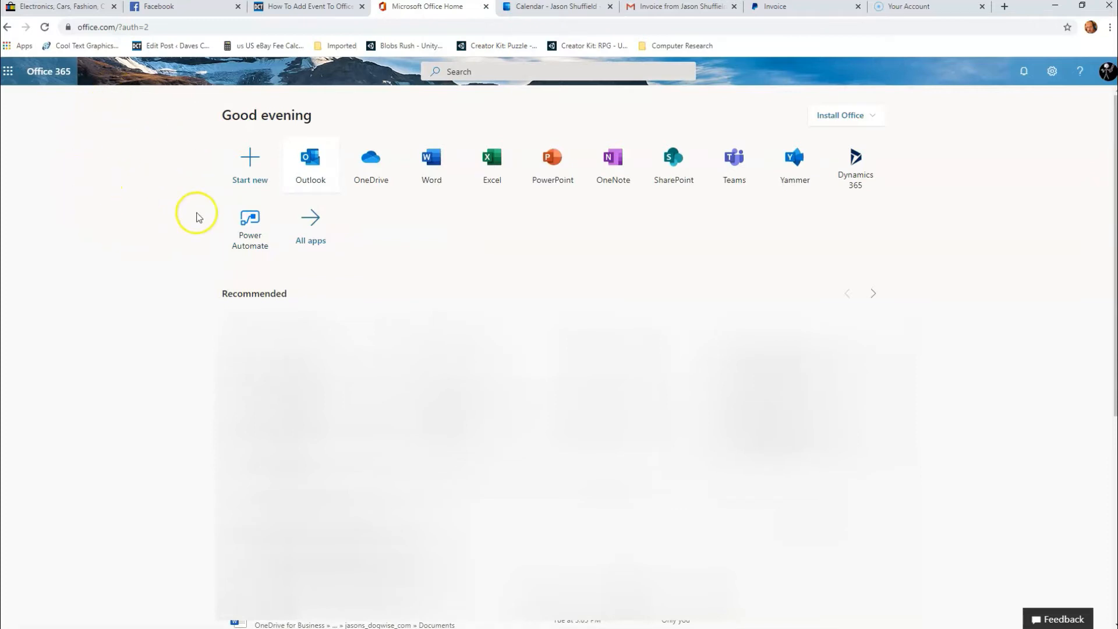
mouse_move(310, 157)
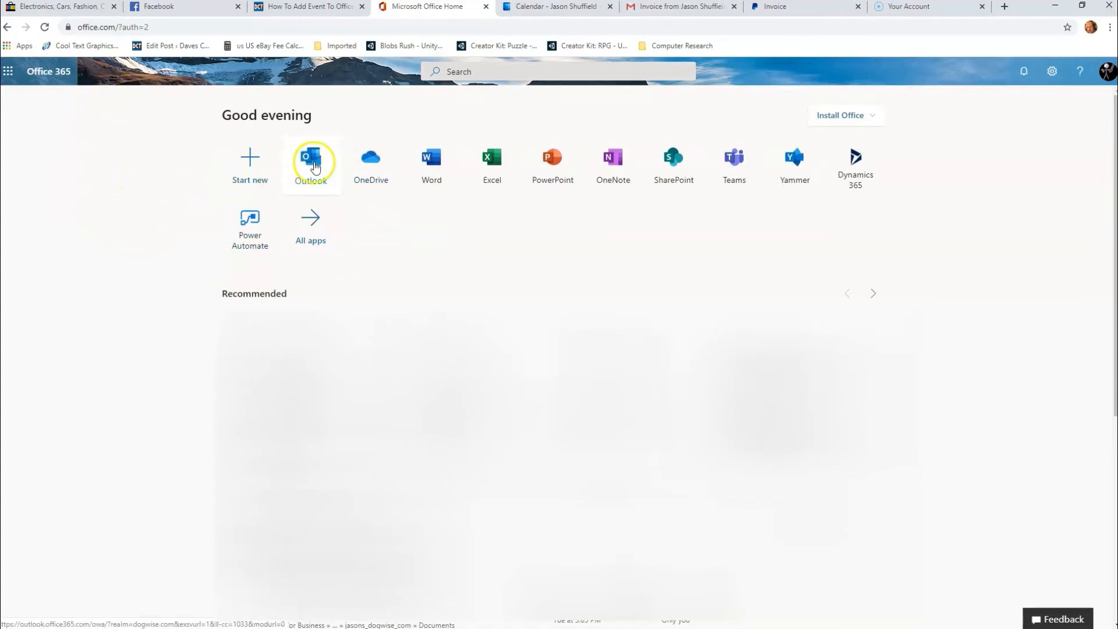
Launch Outlook from the Office 365 app tiles to reach the mail inbox
click(310, 156)
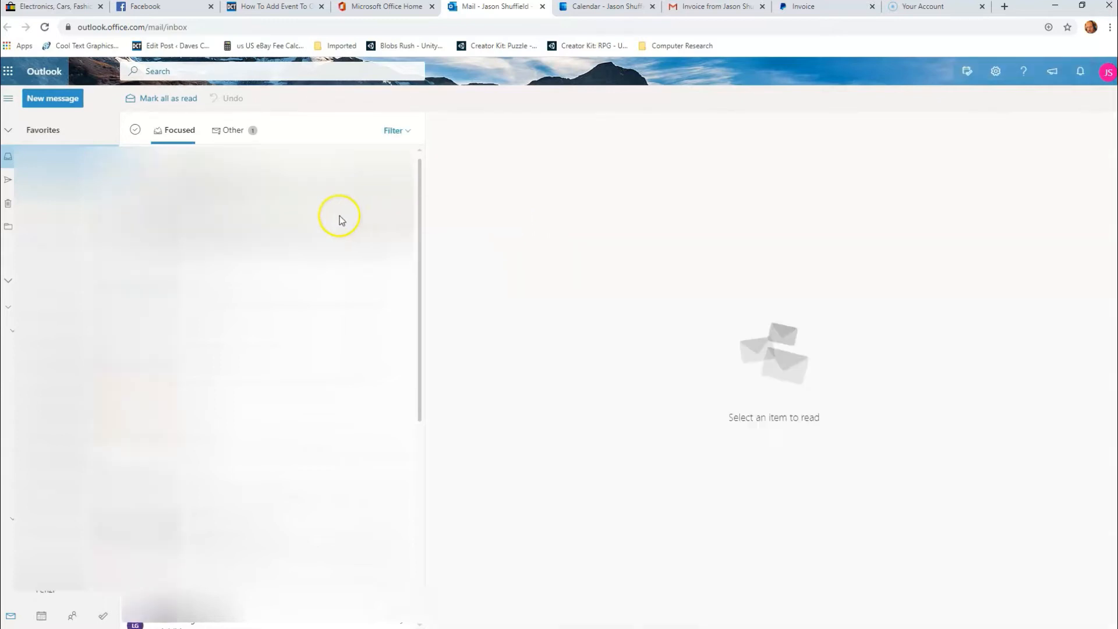
mouse_move(41, 346)
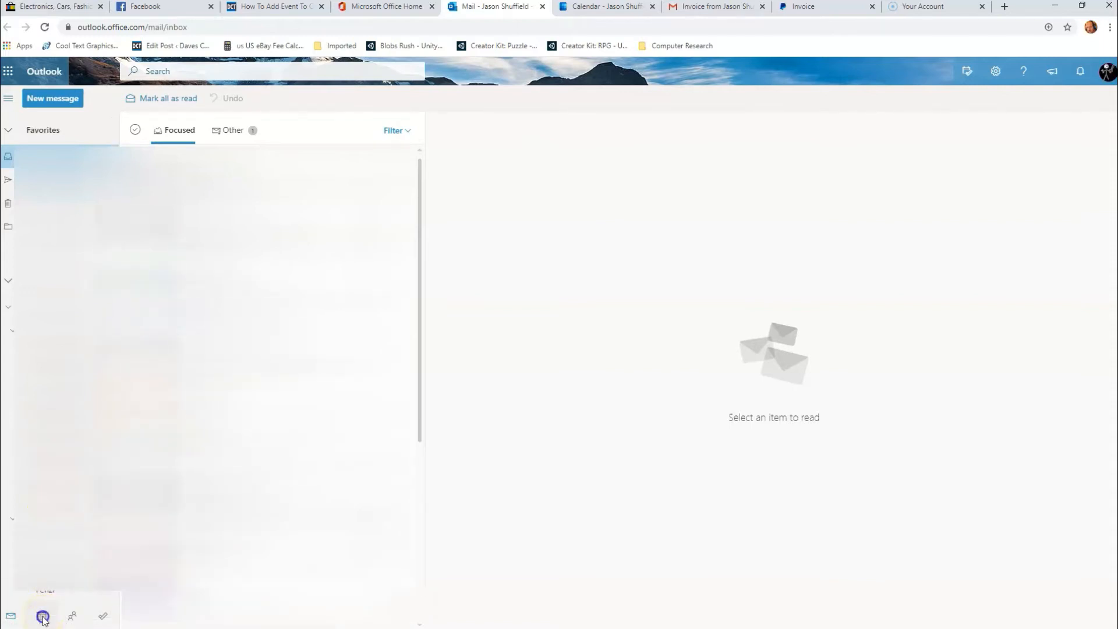
Go from mail to the calendar, landing on February 2020 in month view
click(42, 615)
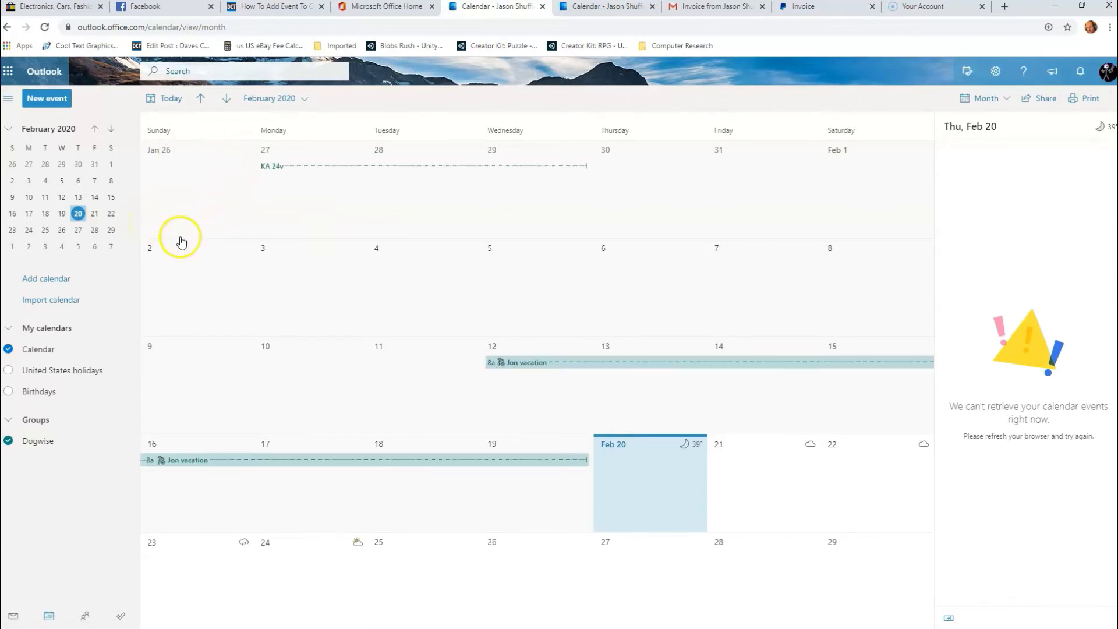
mouse_move(240, 253)
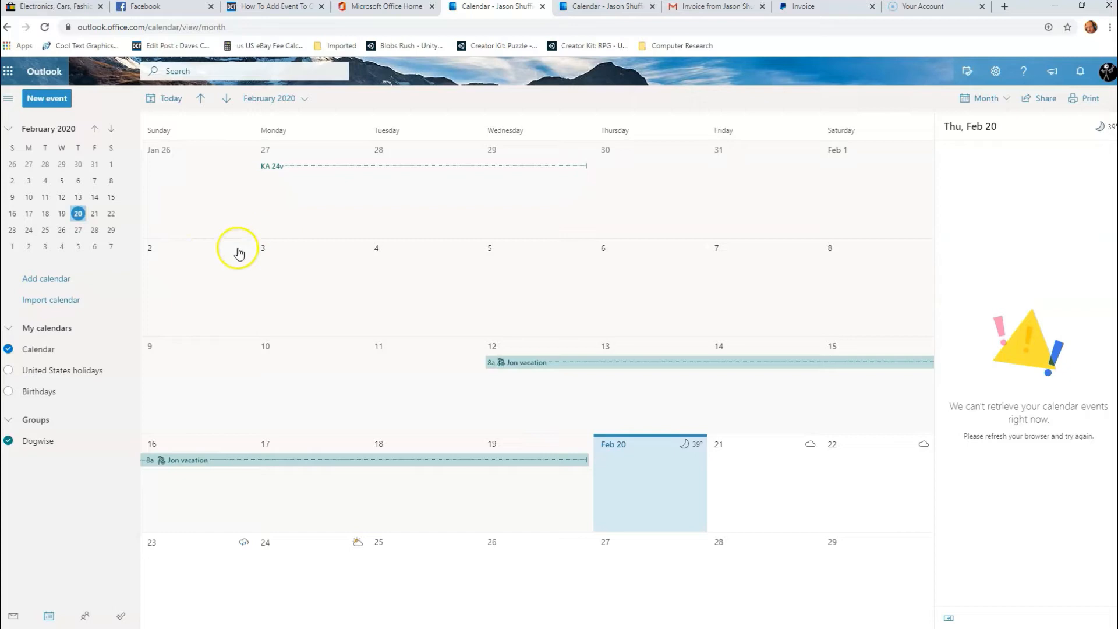
mouse_move(54, 173)
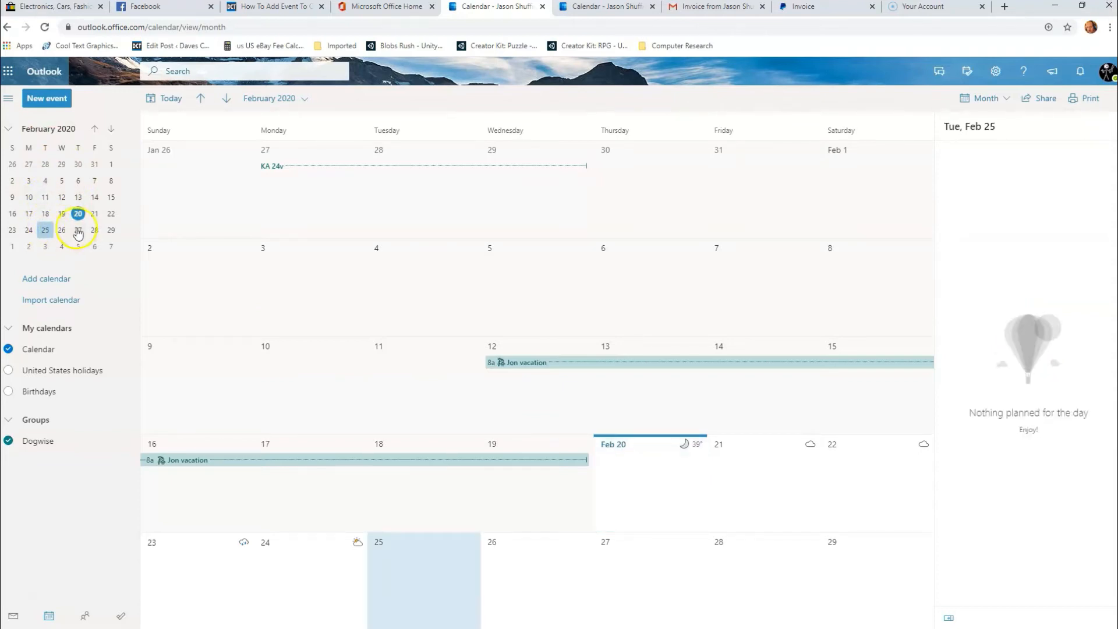
mouse_move(46, 98)
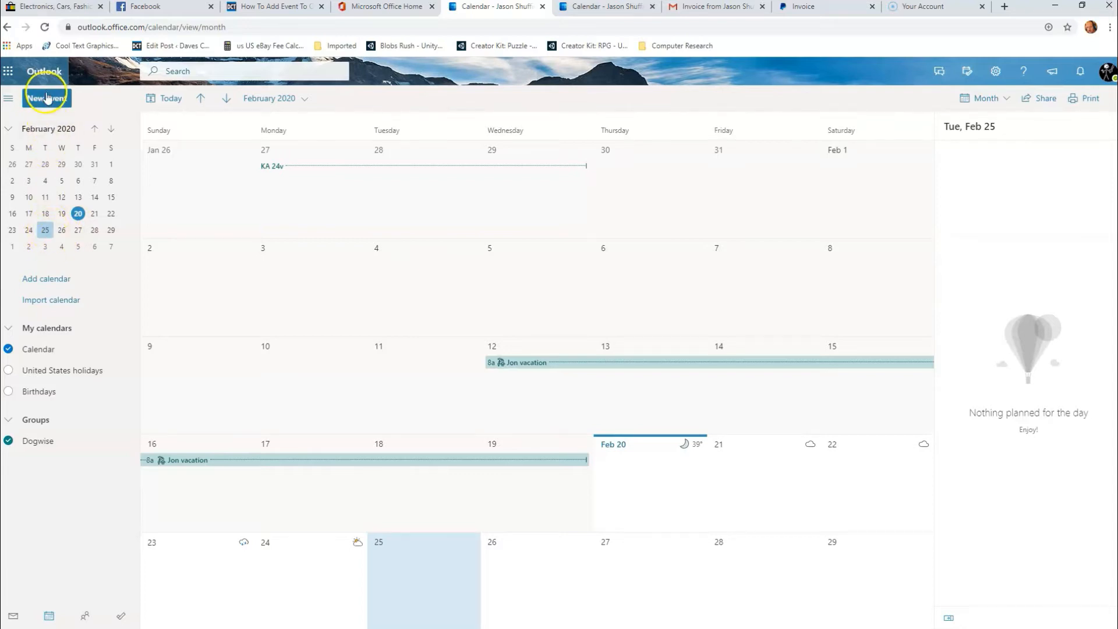
mouse_move(47, 98)
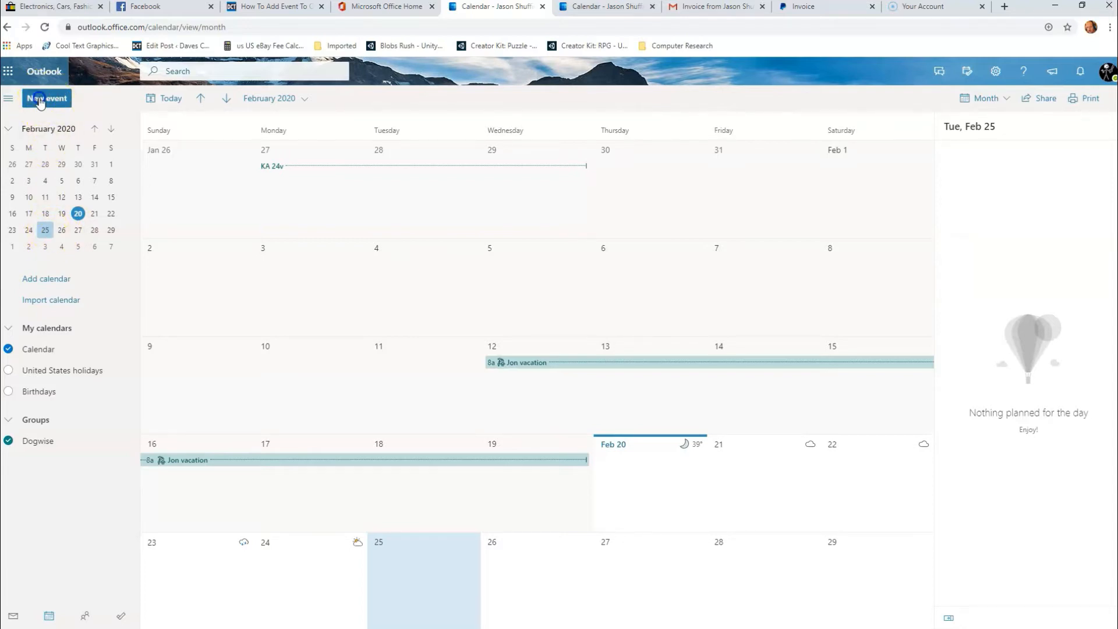
Start a new event, getting a blank form for February 25, 2020, 8:00–8:30 AM
click(46, 97)
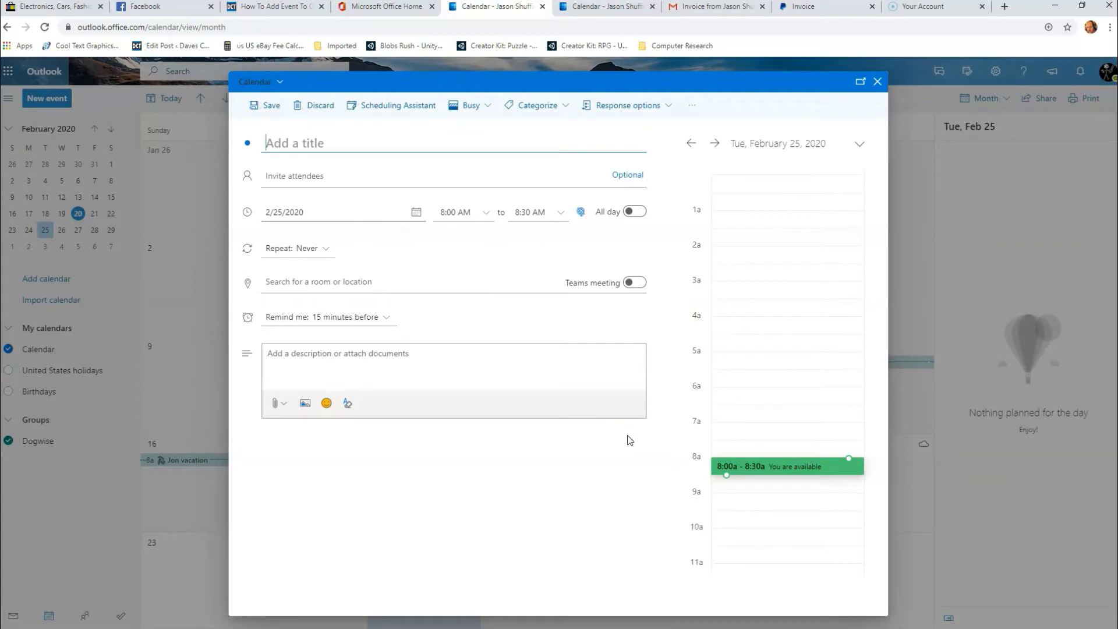
mouse_move(1047, 98)
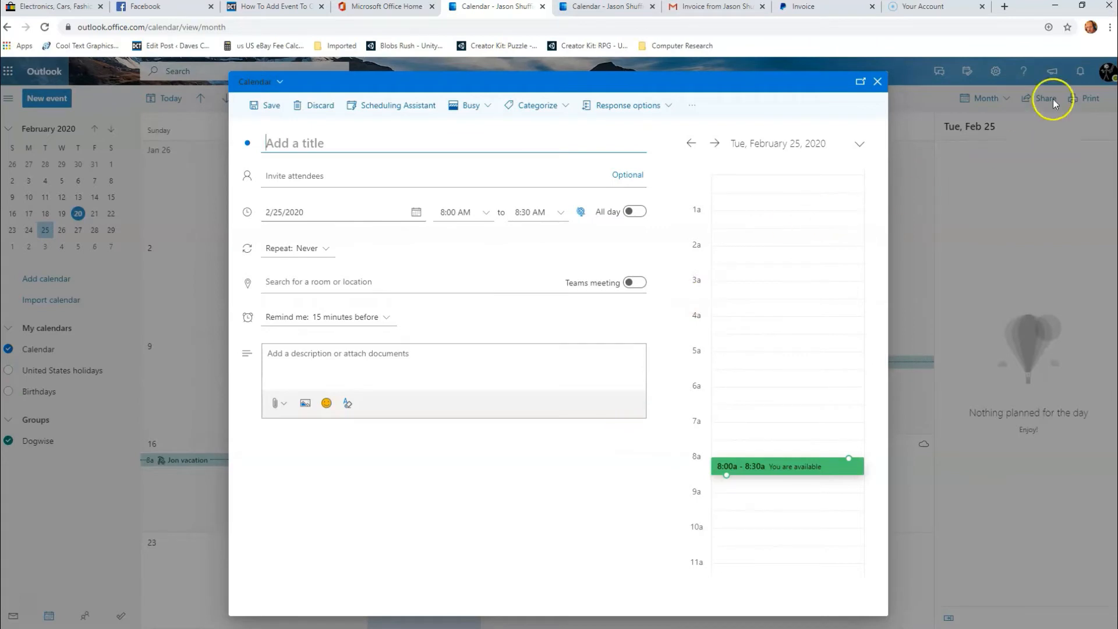
mouse_move(878, 81)
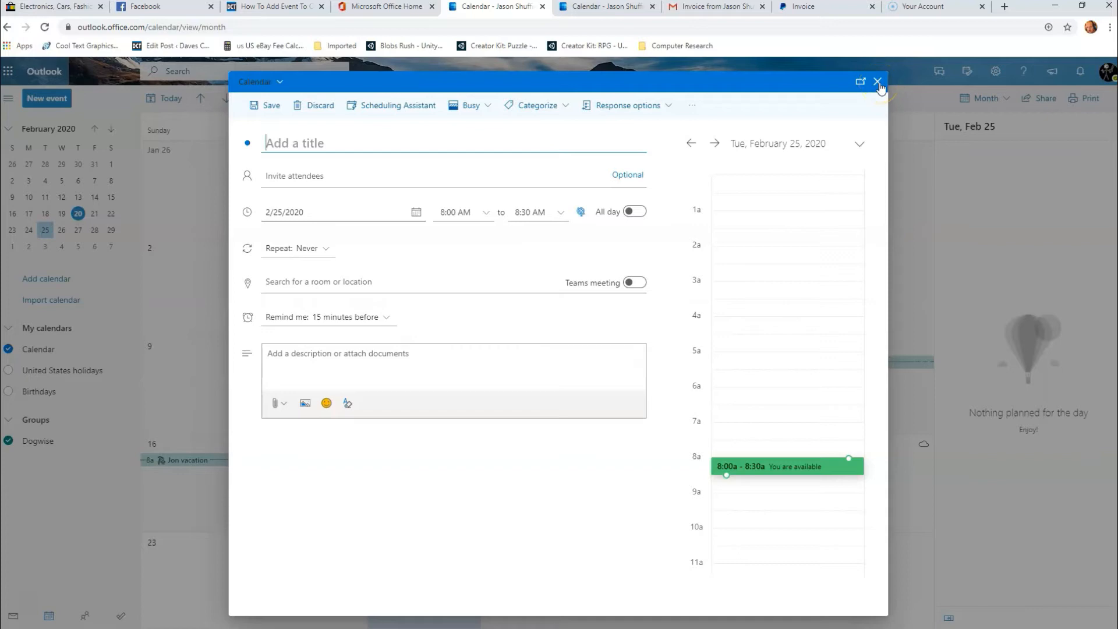
mouse_move(879, 80)
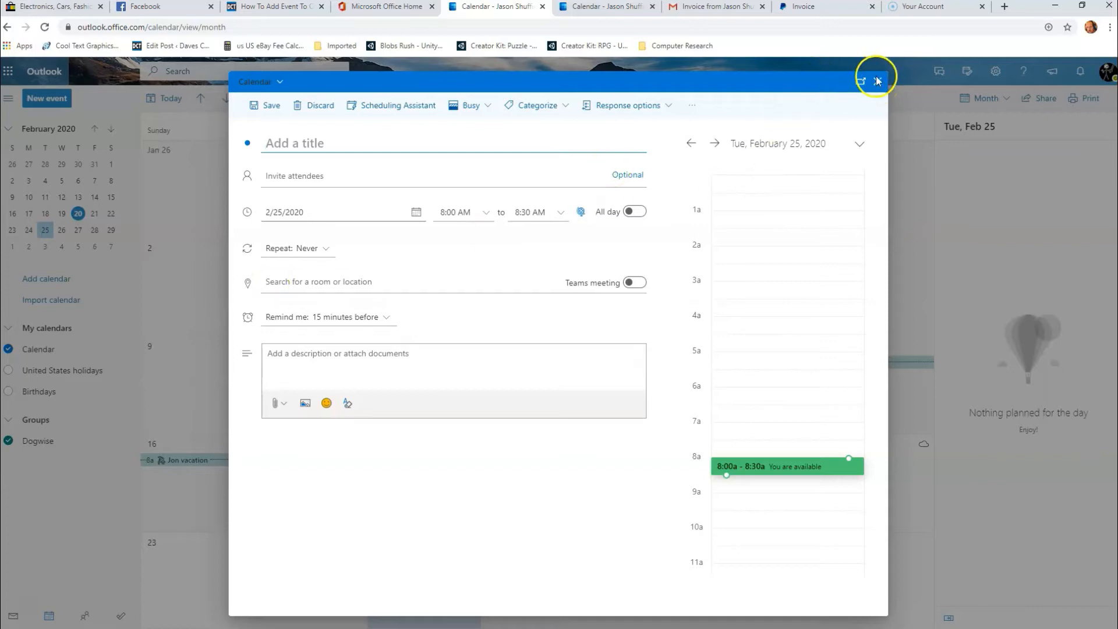
Discard the Feb 25 form and start a quick new event on February 27 instead
click(877, 81)
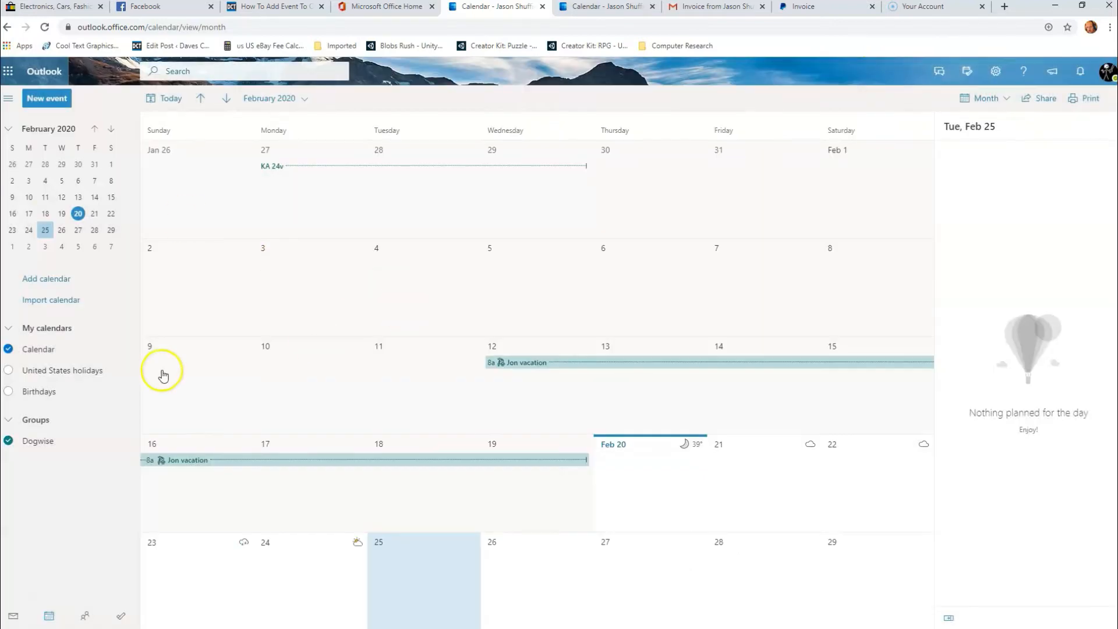
mouse_move(409, 417)
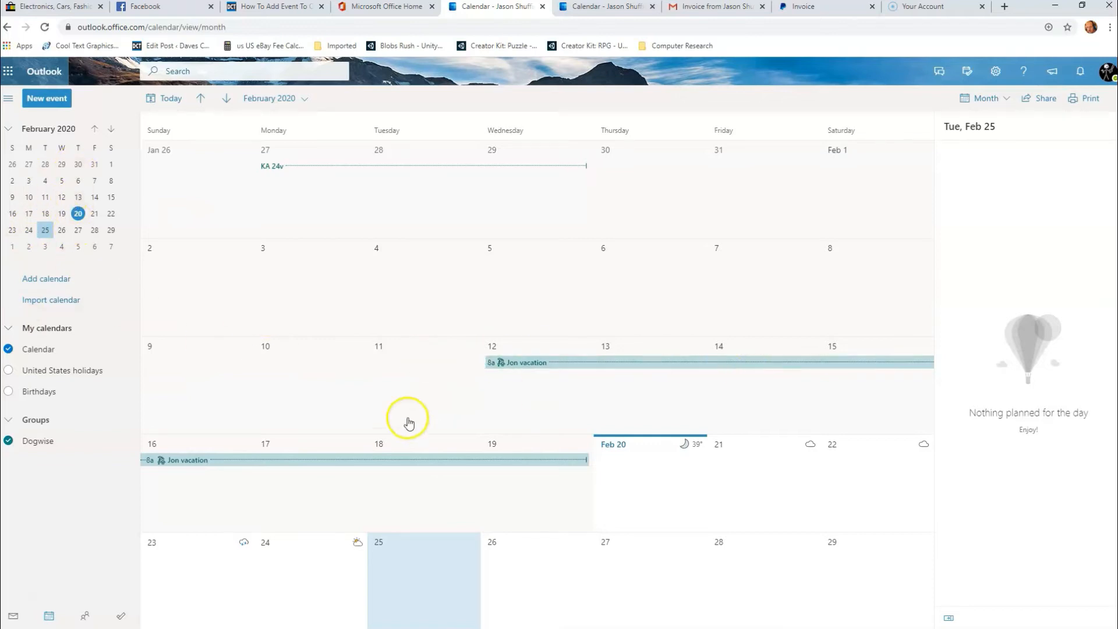
mouse_move(621, 266)
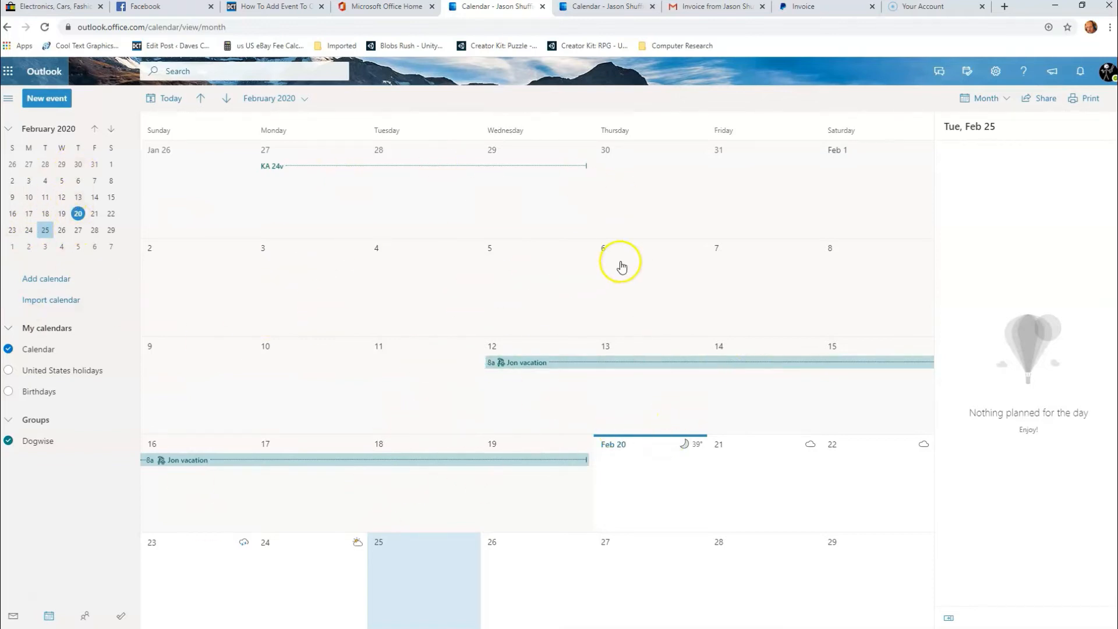
click(645, 560)
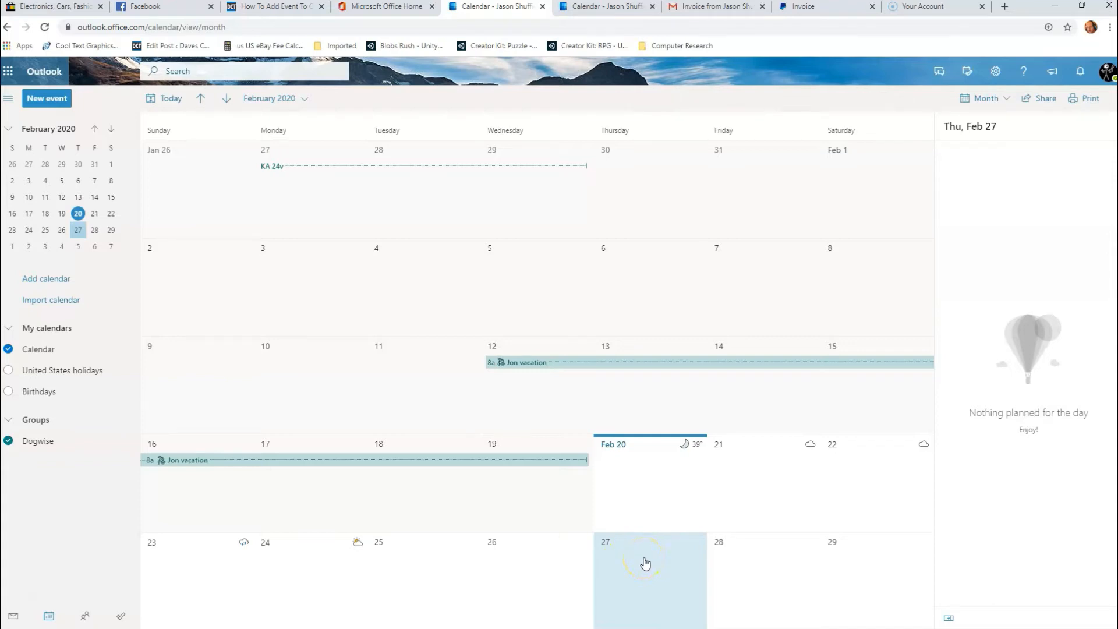
click(646, 563)
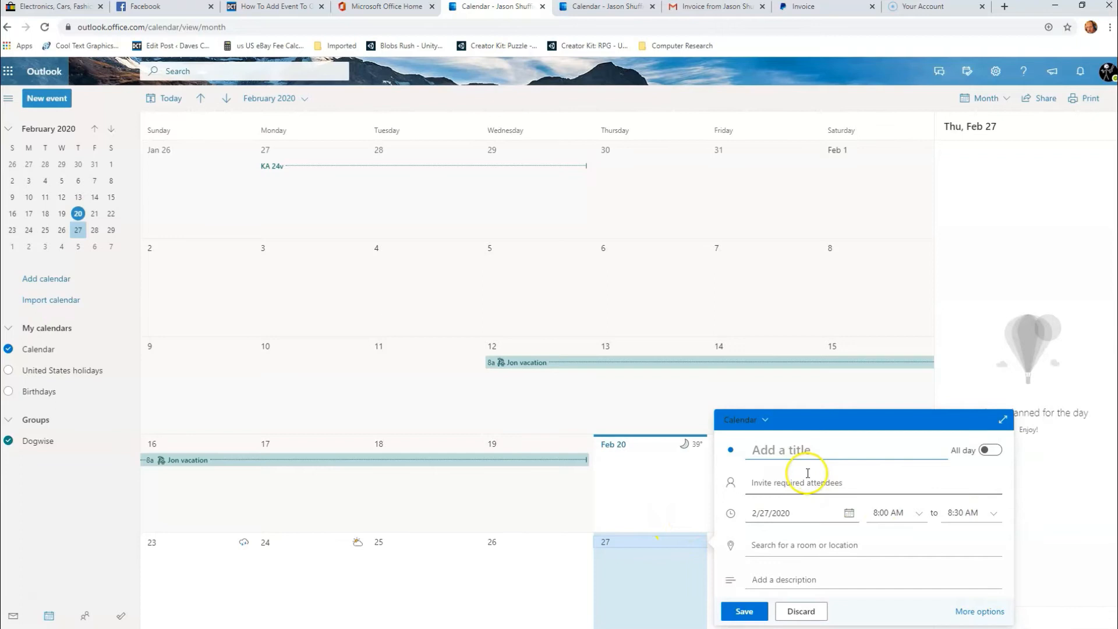
mouse_move(724, 512)
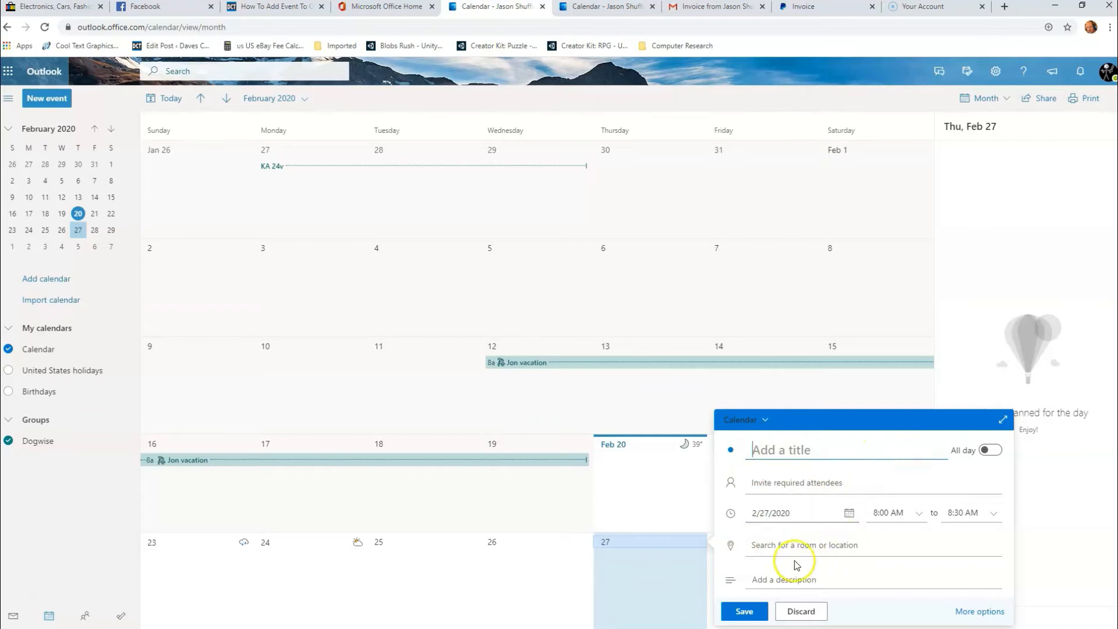
mouse_move(907, 549)
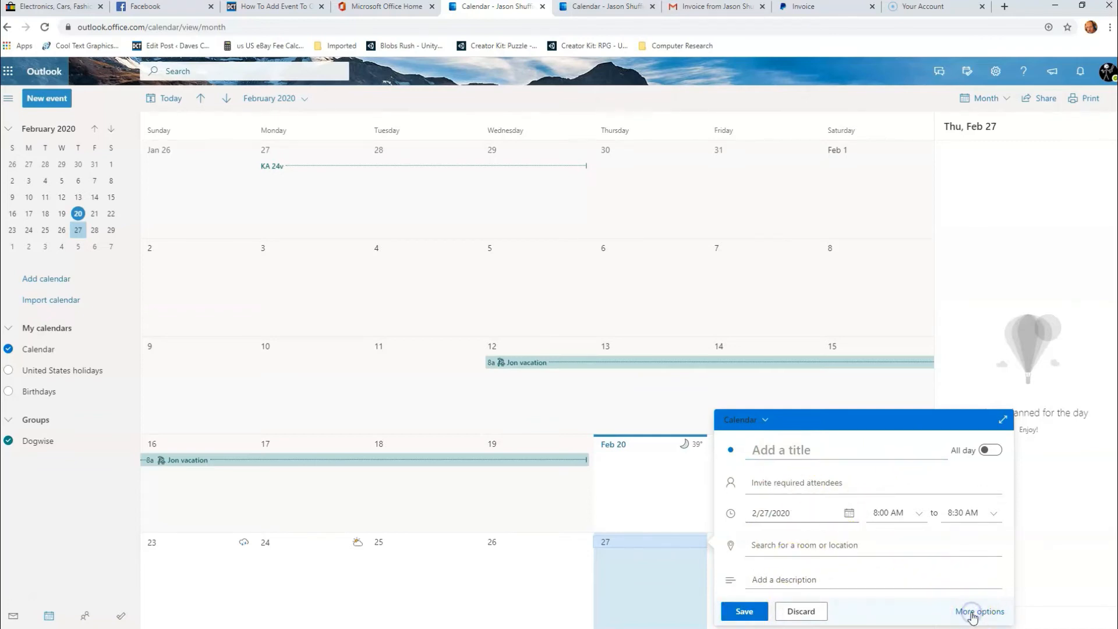
Expand the Feb 27 event to full details and title it 'Vacation'
click(980, 611)
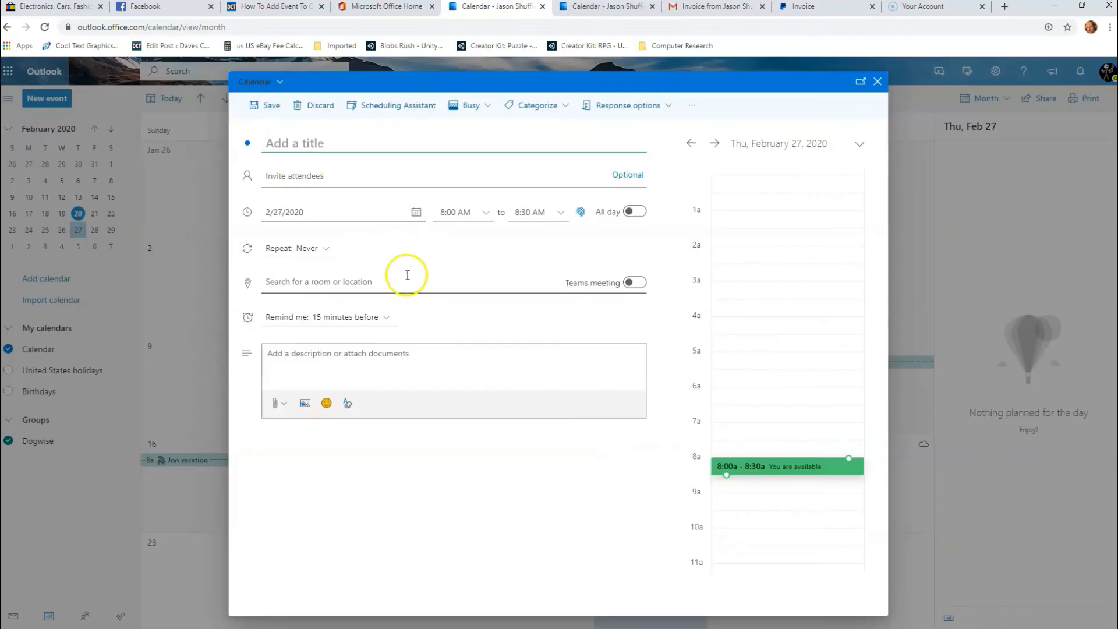
mouse_move(406, 275)
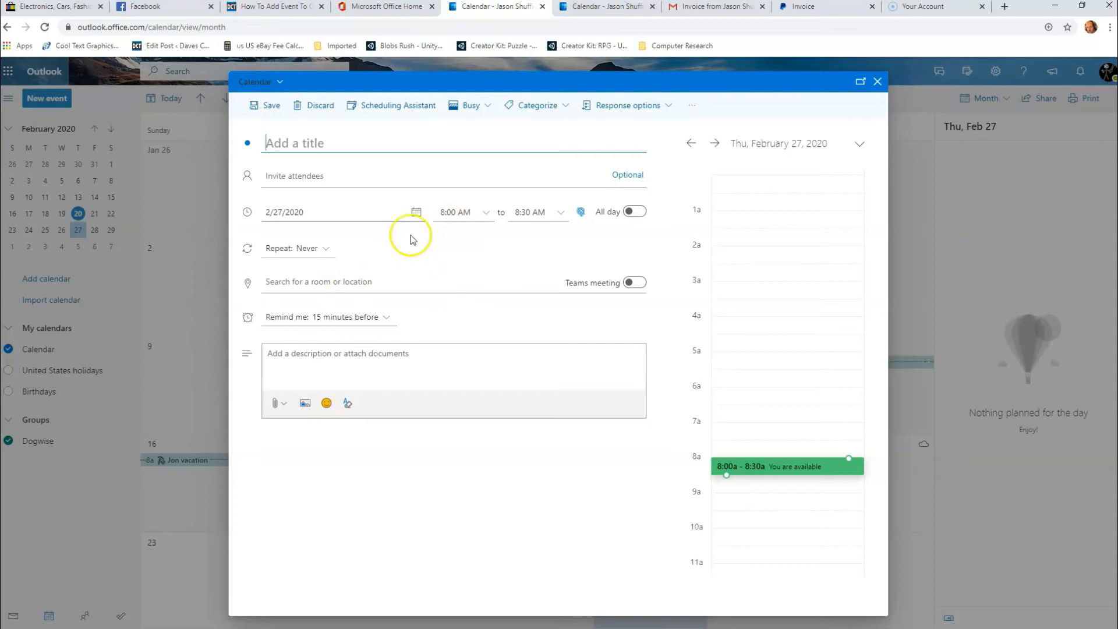
text(V)
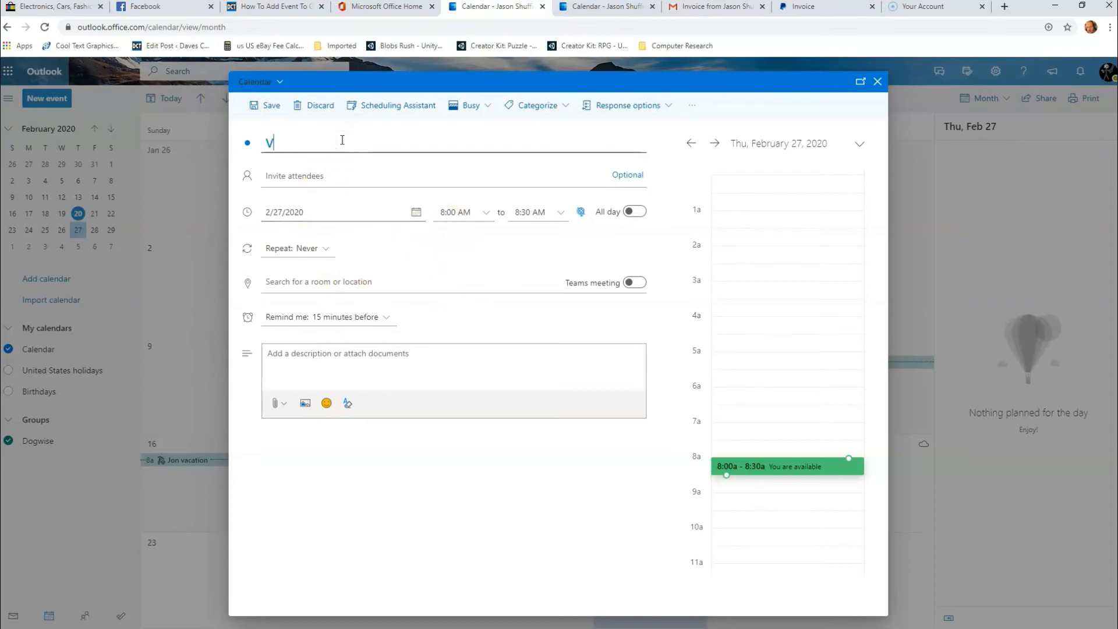
text(action)
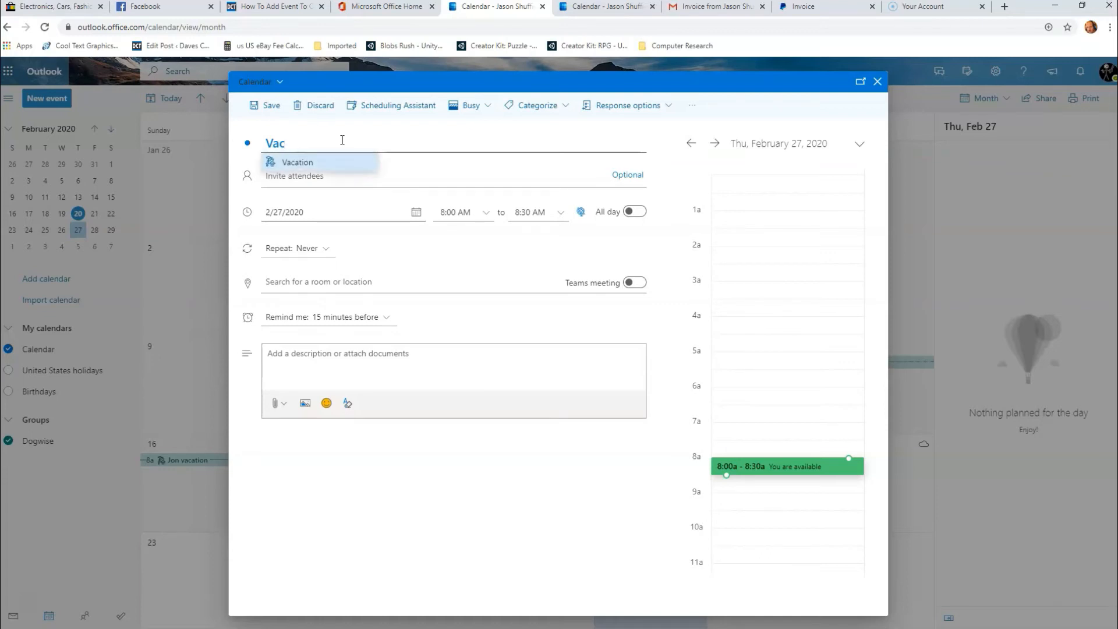
click(297, 162)
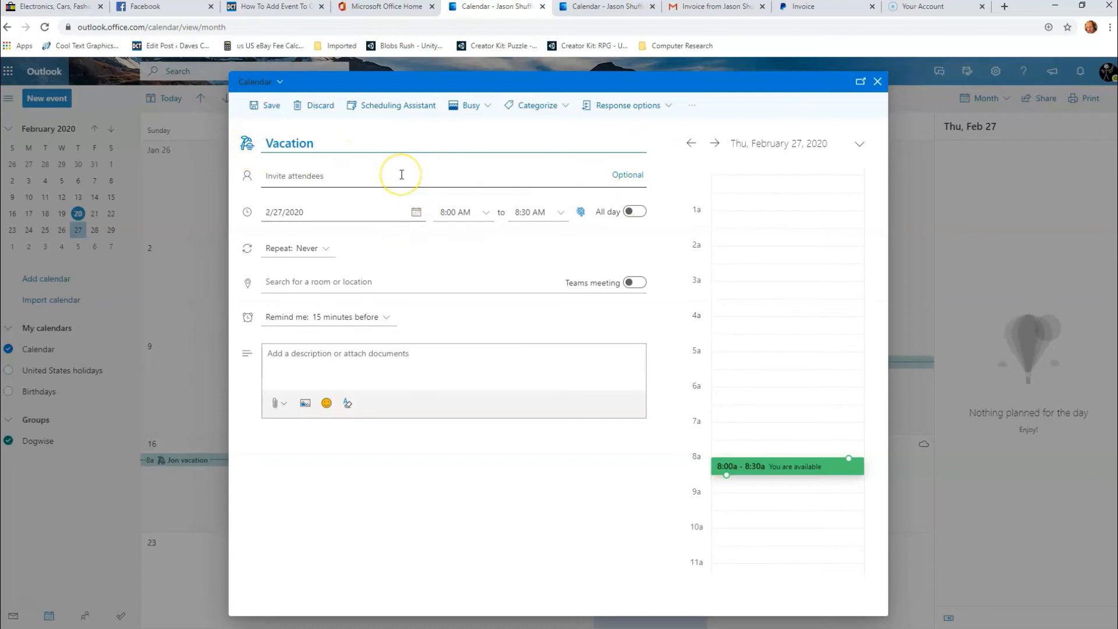
mouse_move(361, 178)
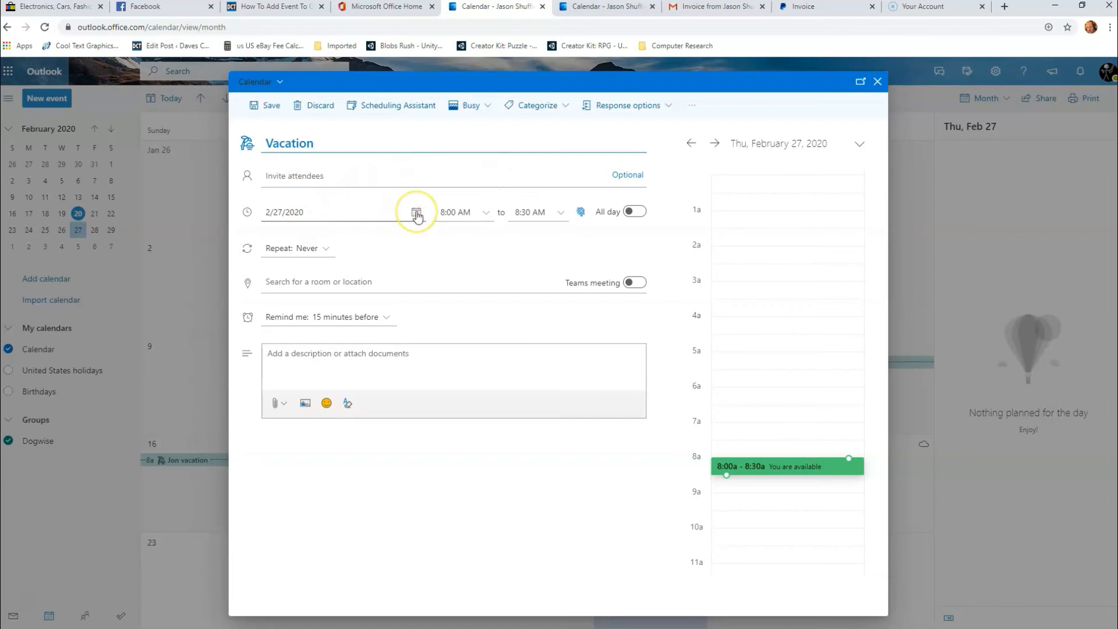
mouse_move(630, 210)
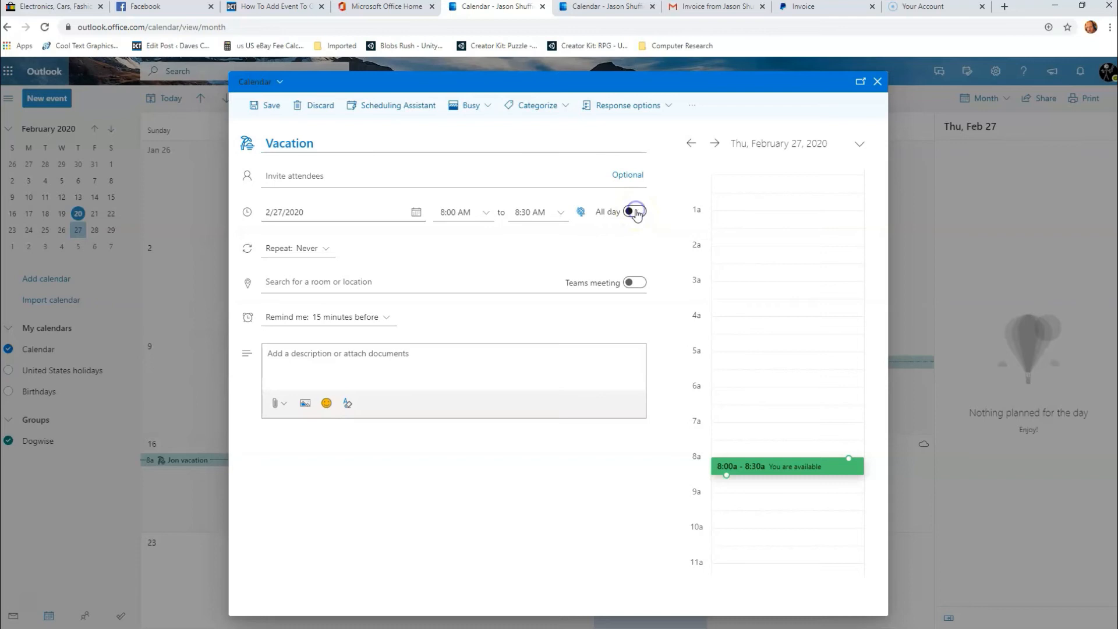
Make Vacation an all-day event lasting 5 days, 2/27/2020 to 3/2/2020
click(634, 212)
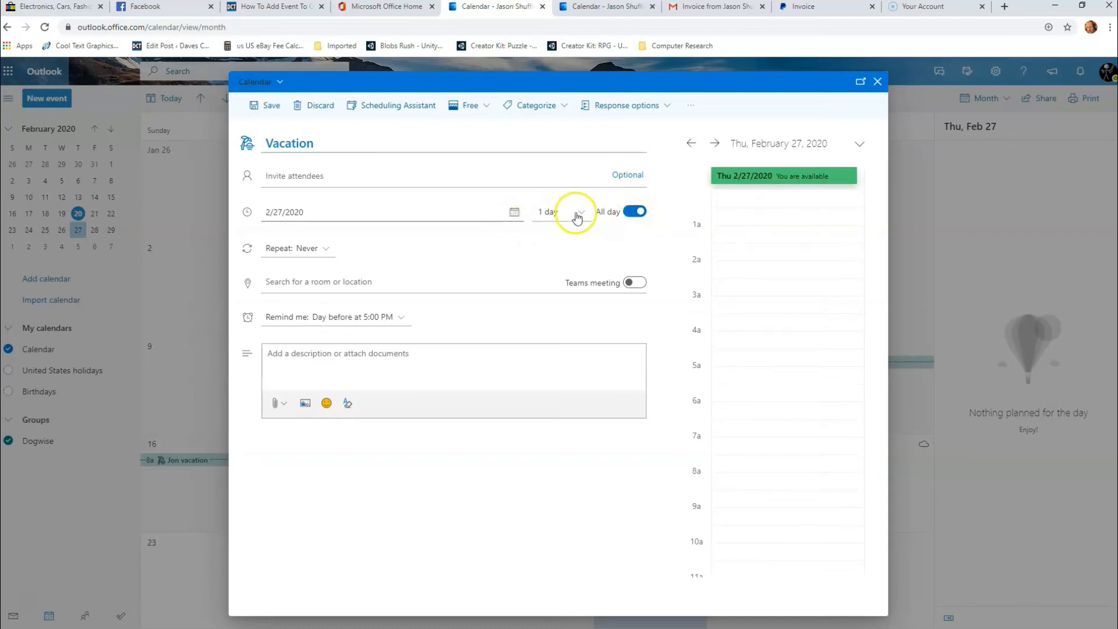
click(578, 212)
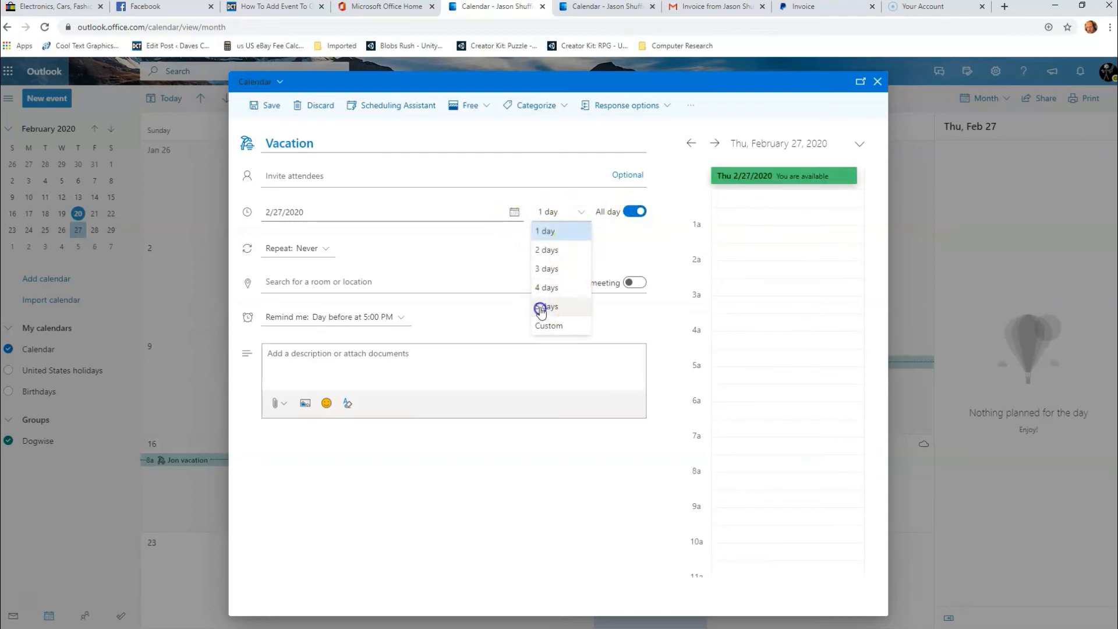
click(547, 306)
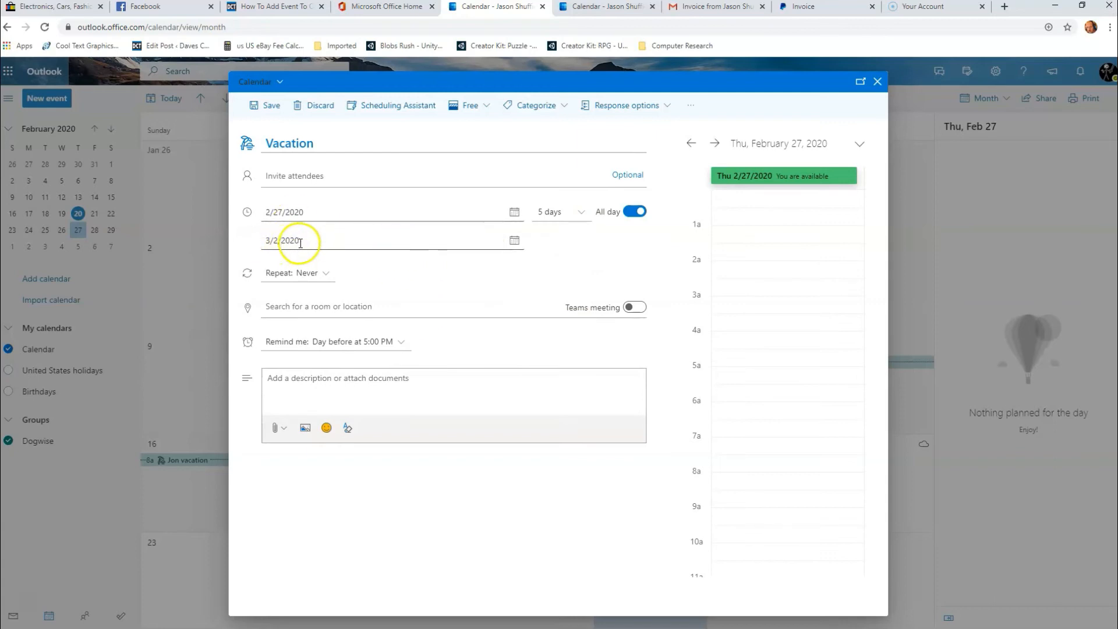
mouse_move(290, 325)
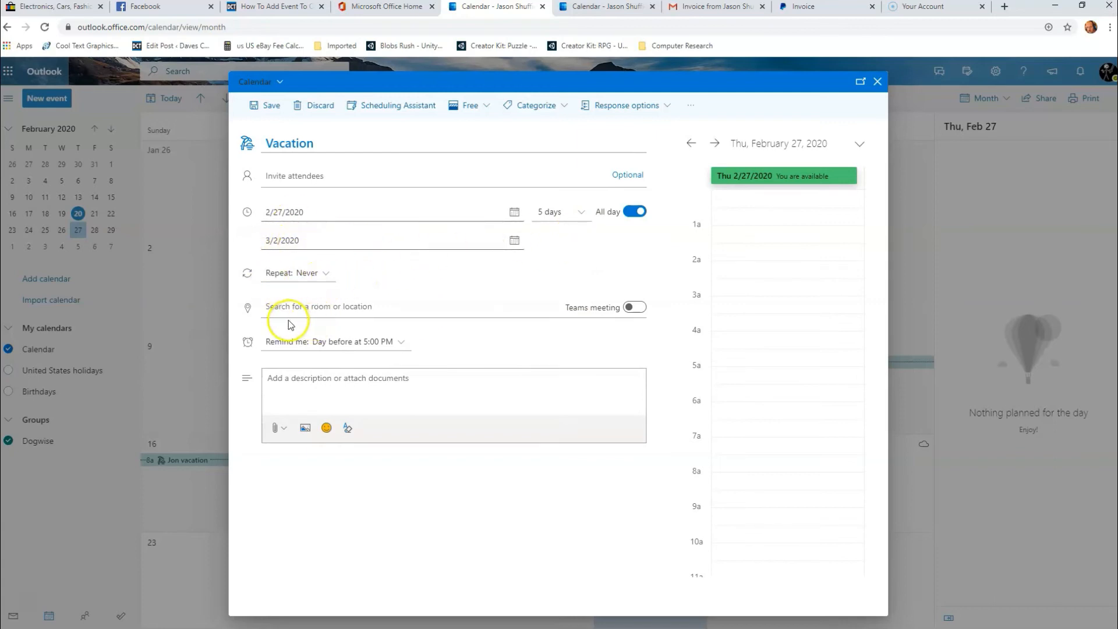
mouse_move(317, 355)
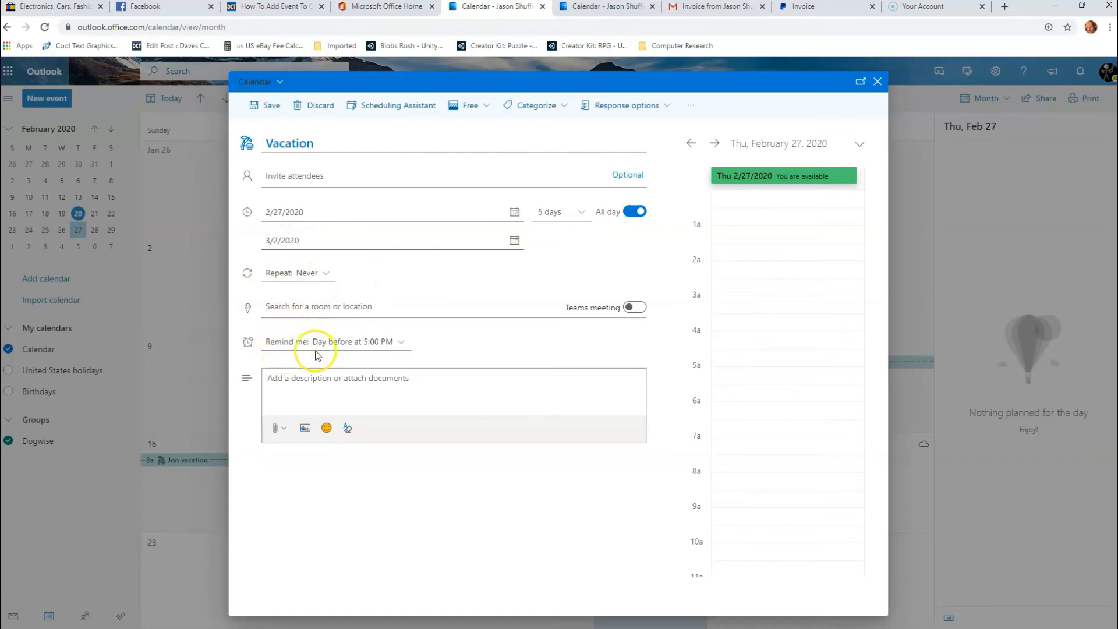
mouse_move(410, 349)
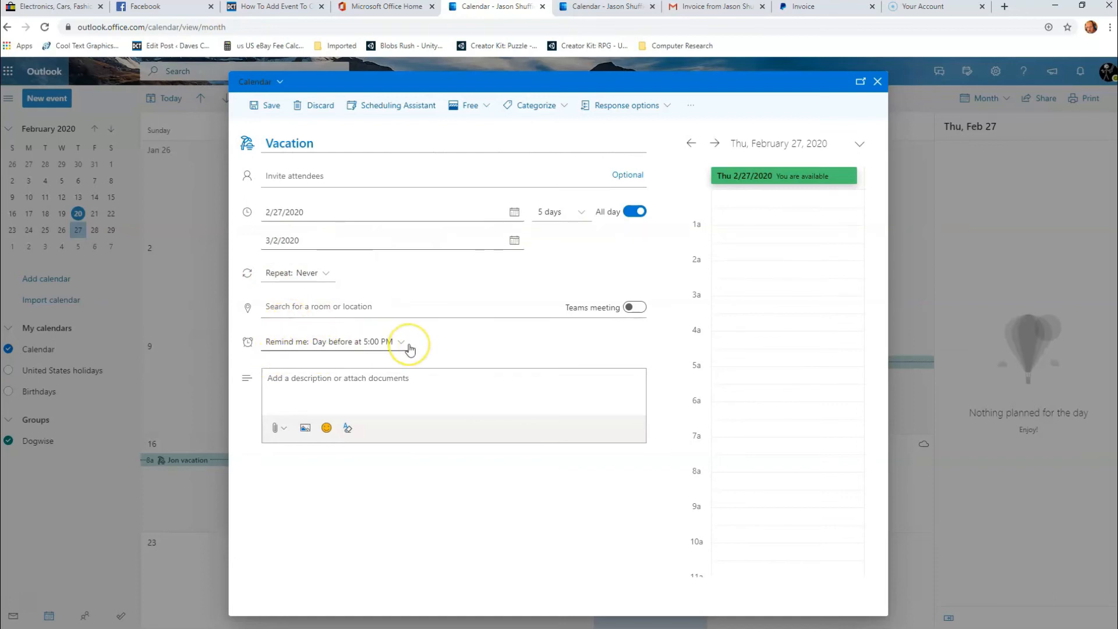
mouse_move(410, 350)
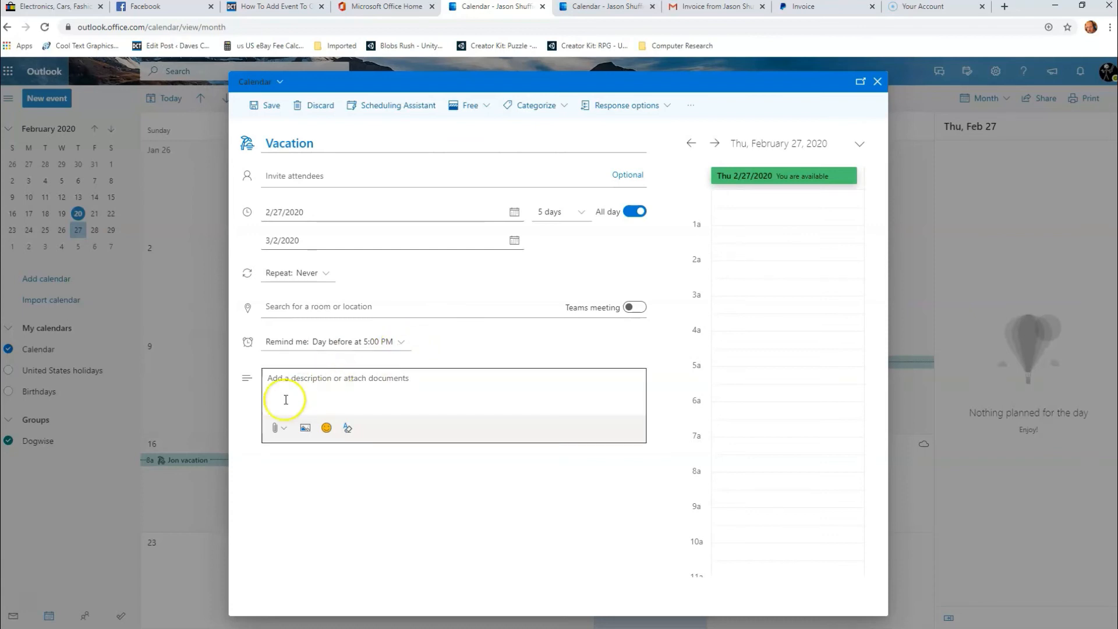
mouse_move(473, 397)
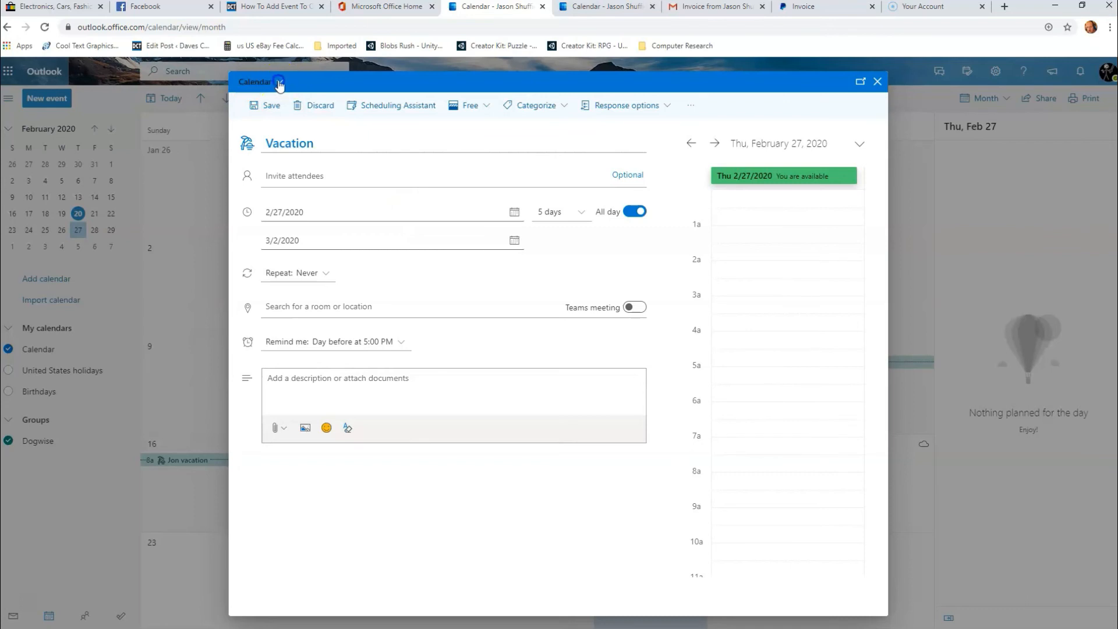
Assign the Vacation event to the Dogwise calendar and save it
click(262, 82)
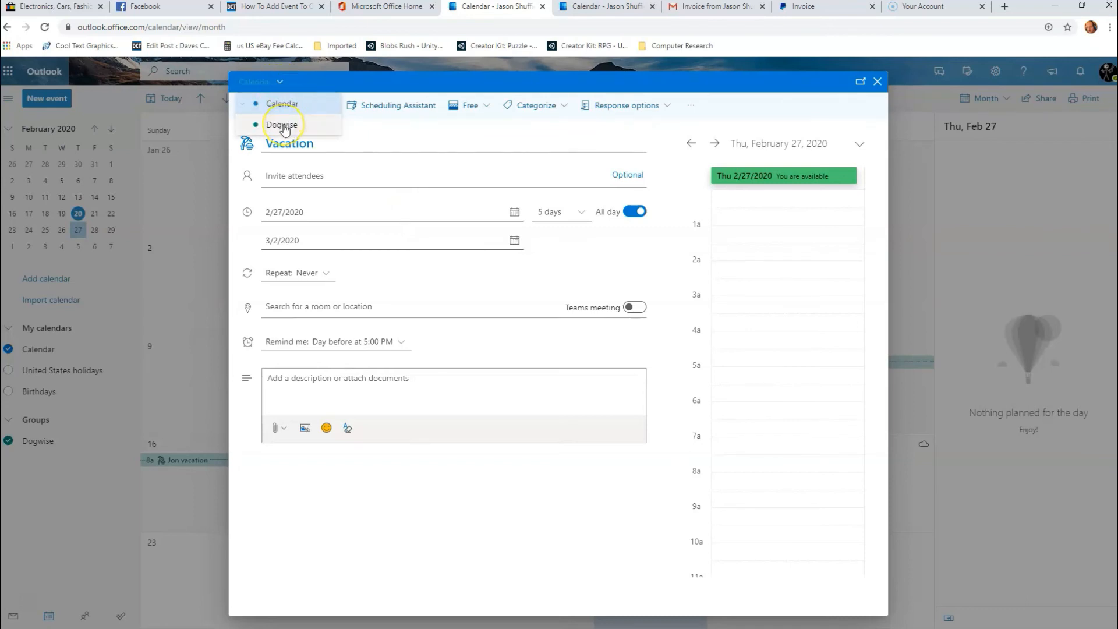
click(281, 124)
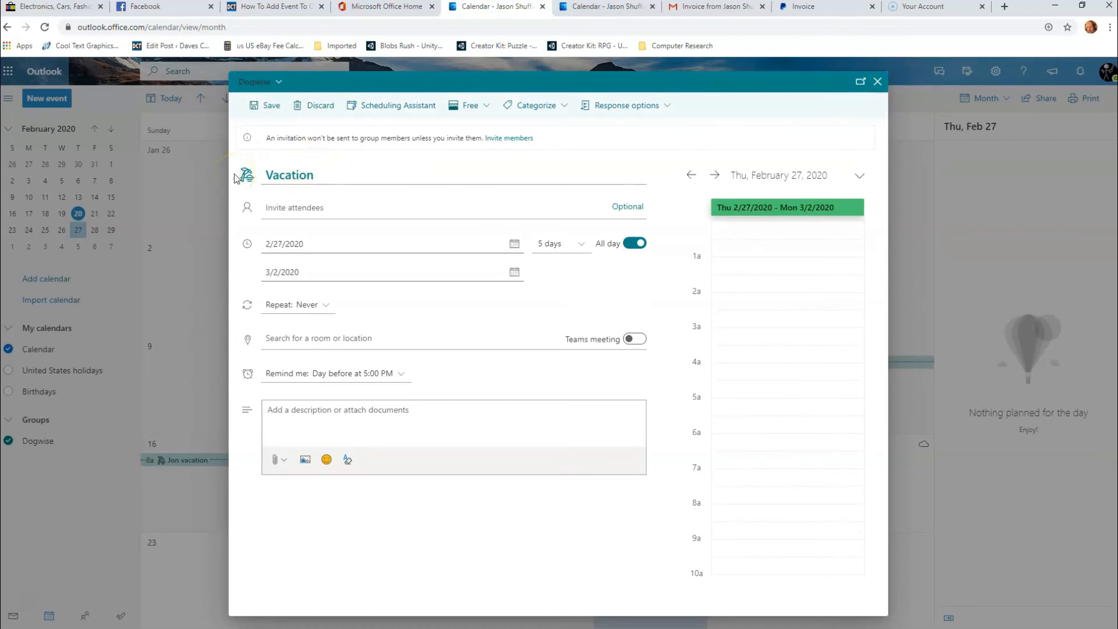
mouse_move(218, 246)
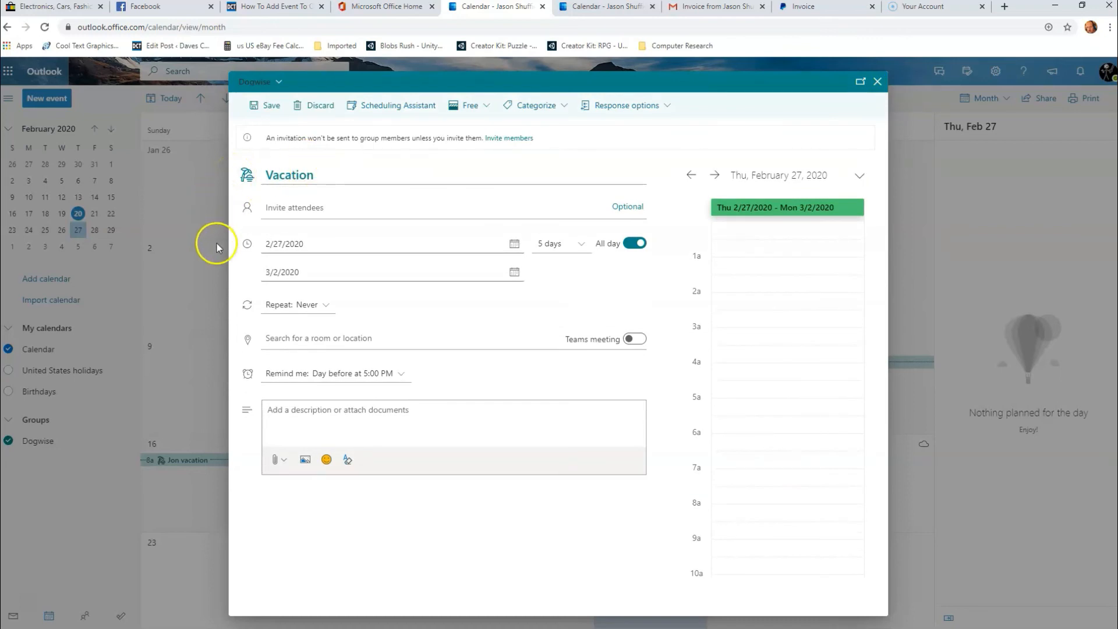
mouse_move(390, 150)
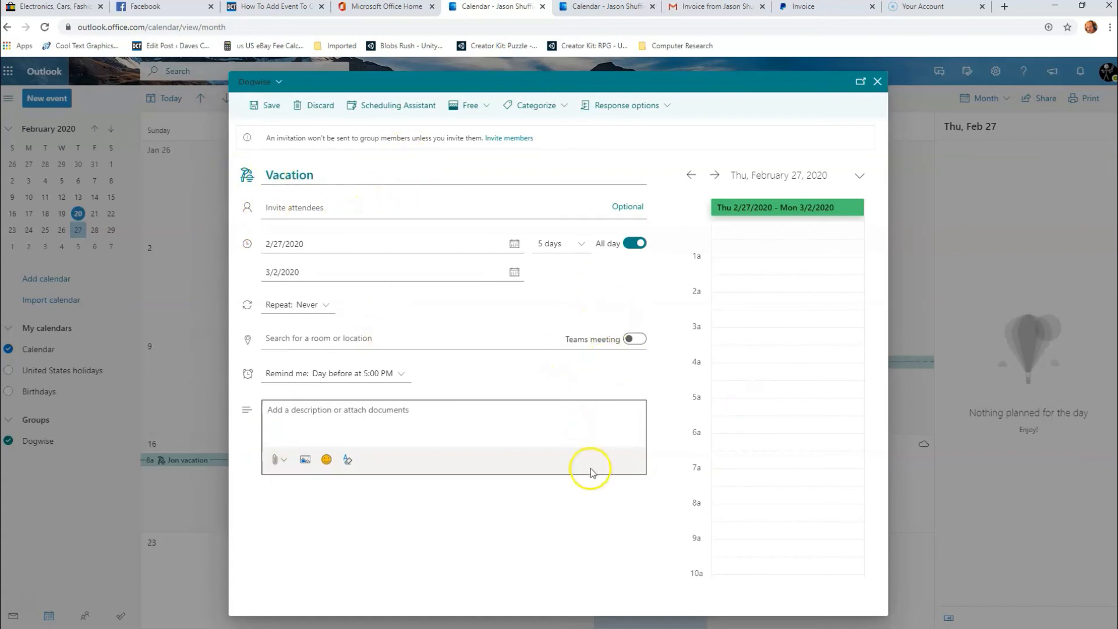
mouse_move(395, 411)
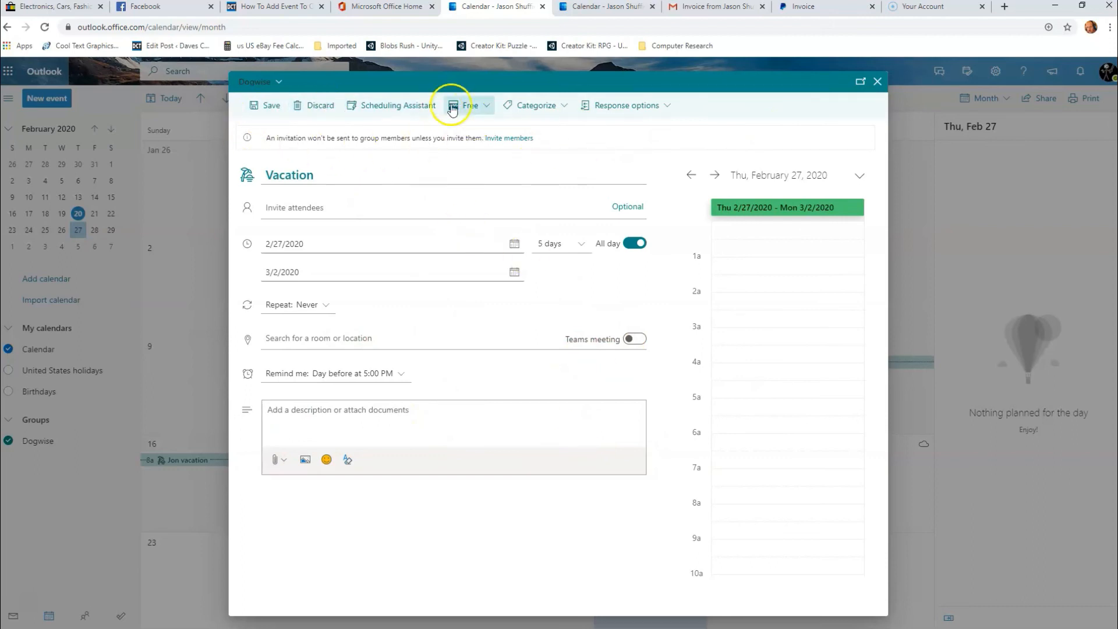
mouse_move(599, 113)
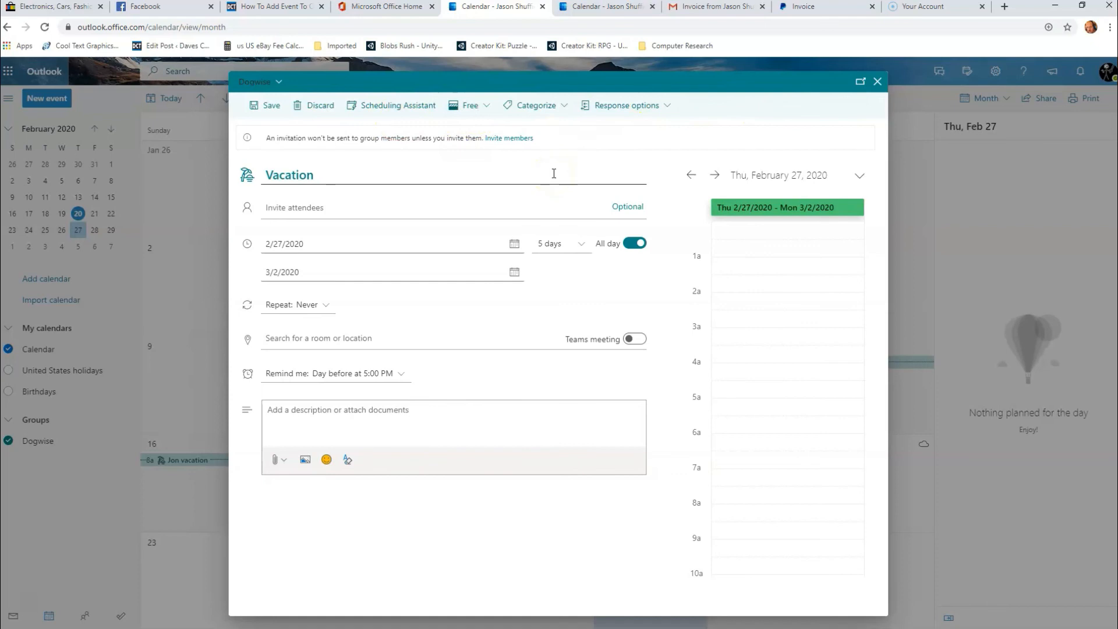
mouse_move(405, 176)
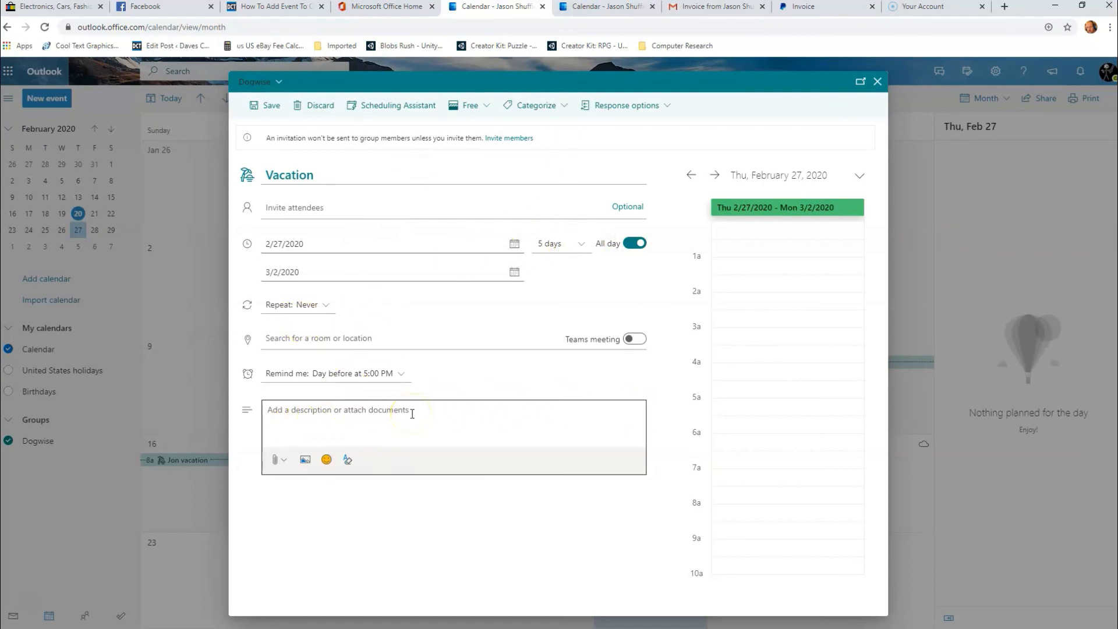
mouse_move(408, 245)
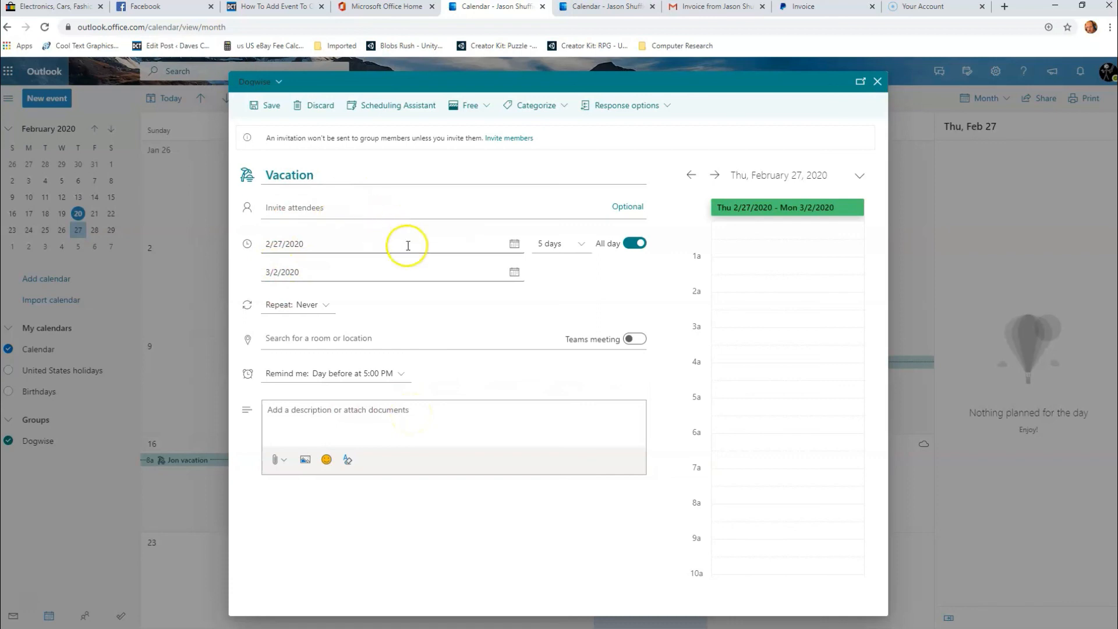
mouse_move(430, 227)
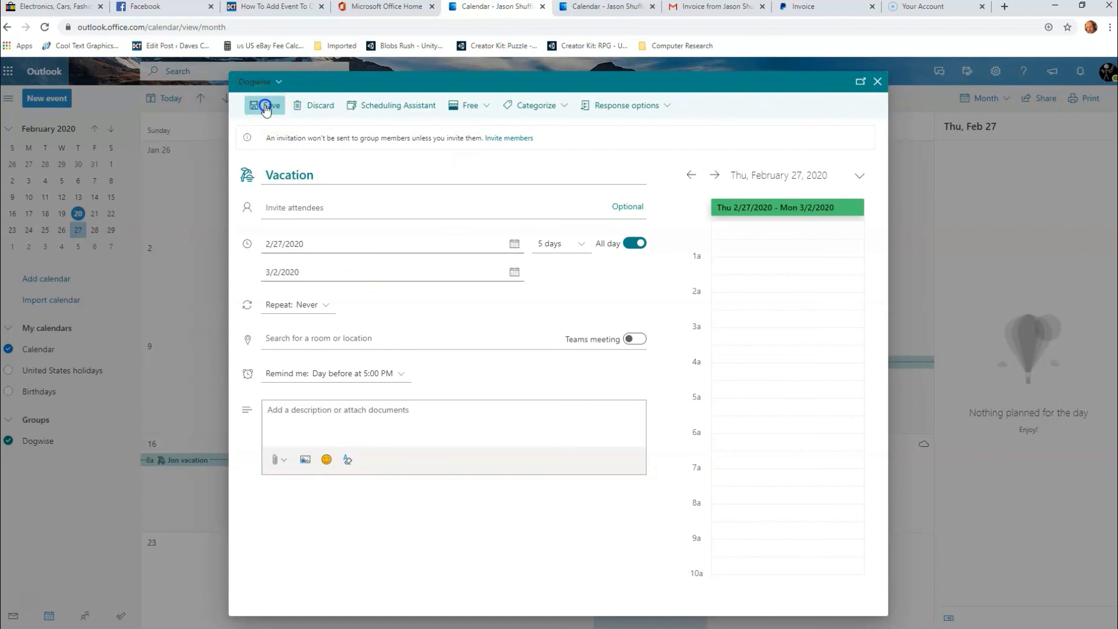
click(265, 105)
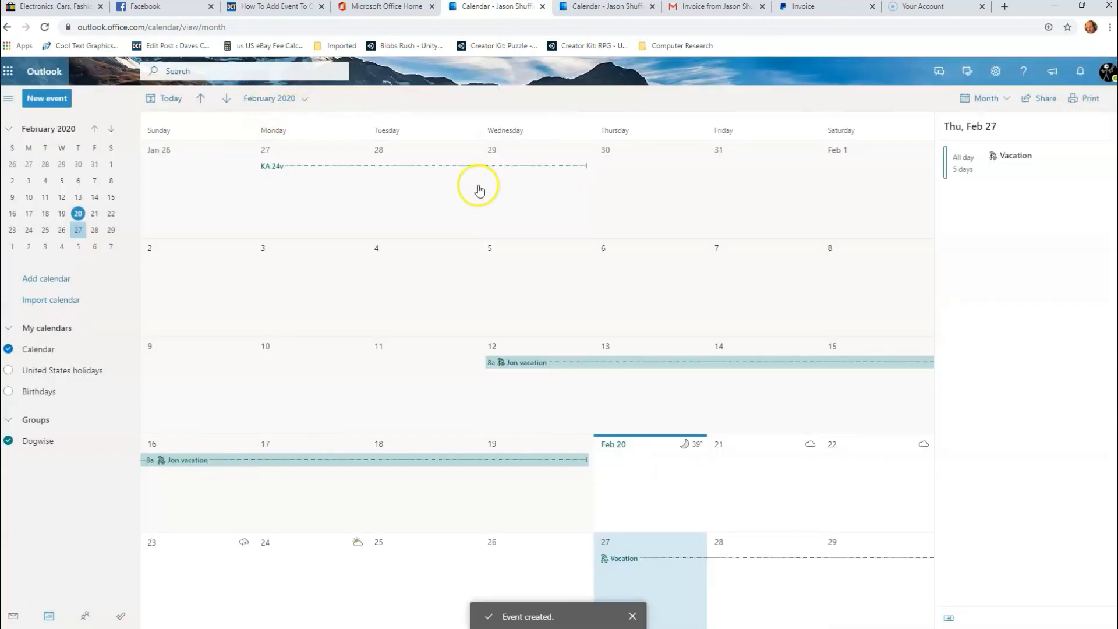